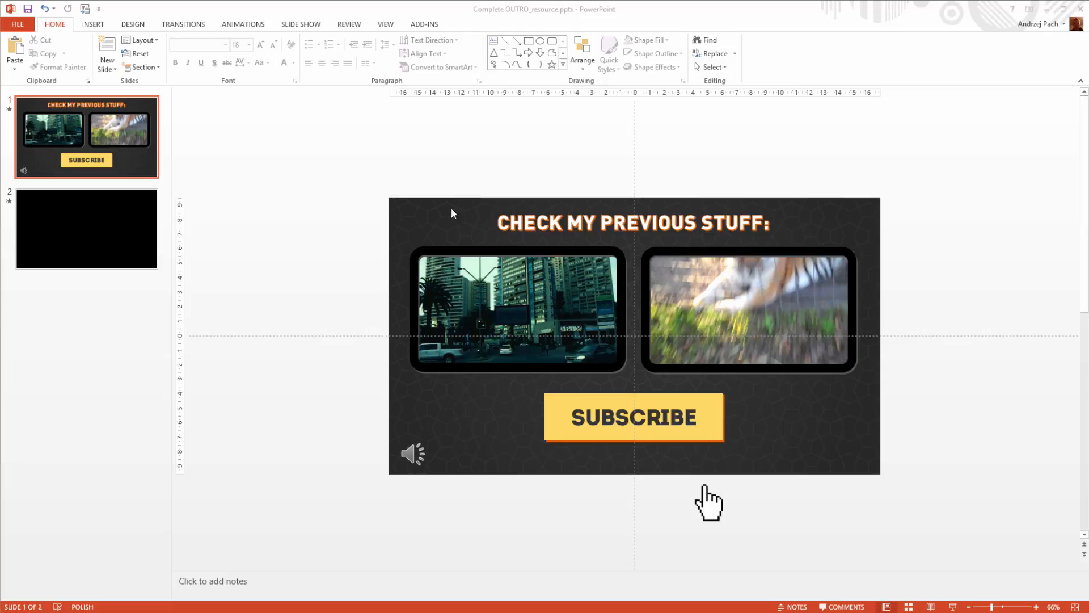
pyautogui.moveTo(333, 188)
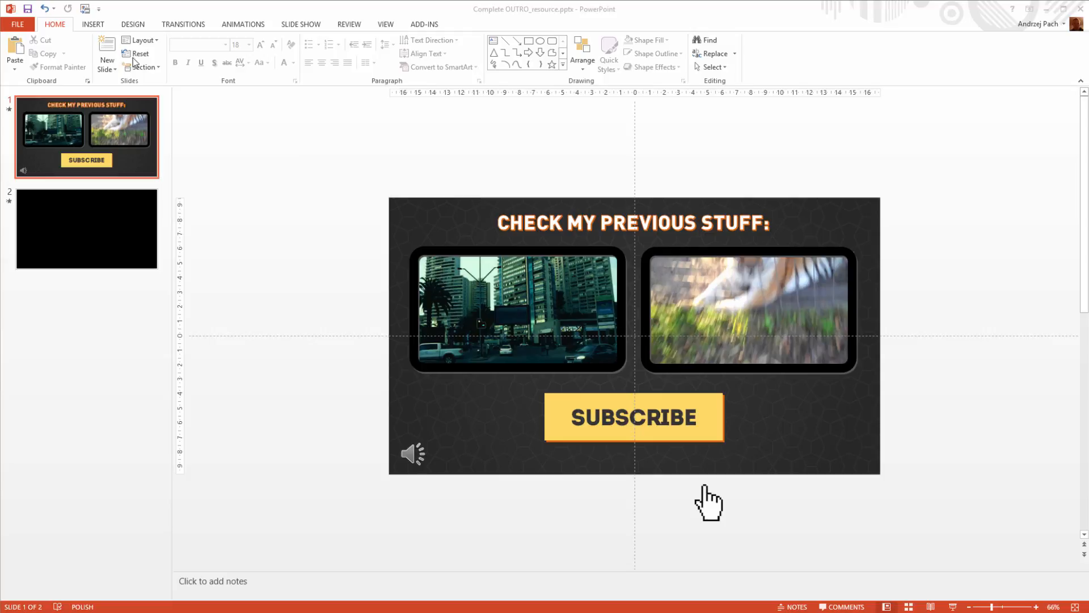
pyautogui.moveTo(304, 177)
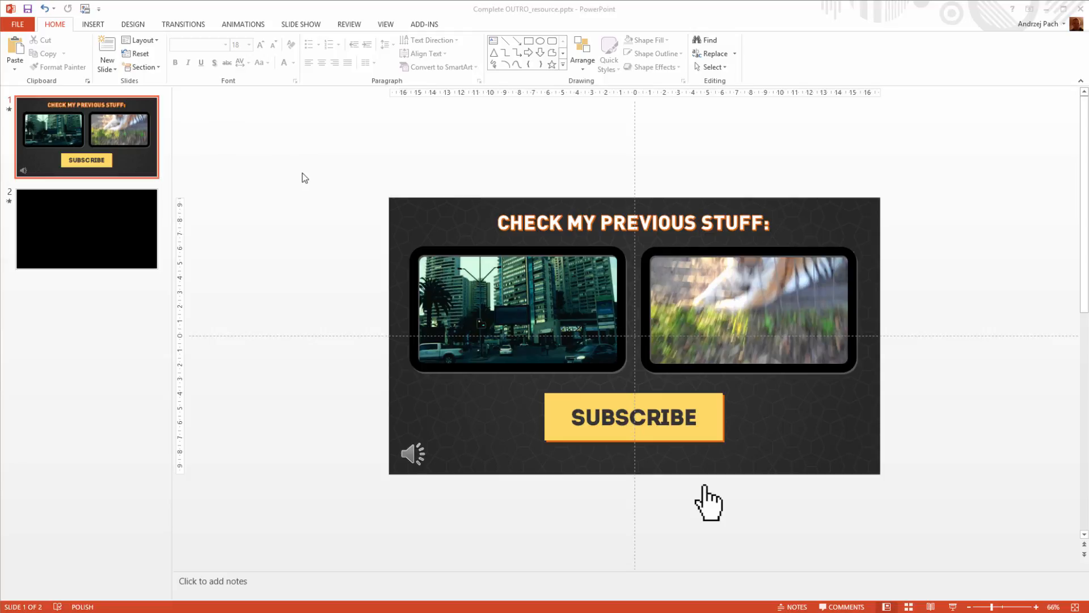
# Show the Transitions ribbon for the outro slide, which already uses Fade.
pyautogui.click(183, 24)
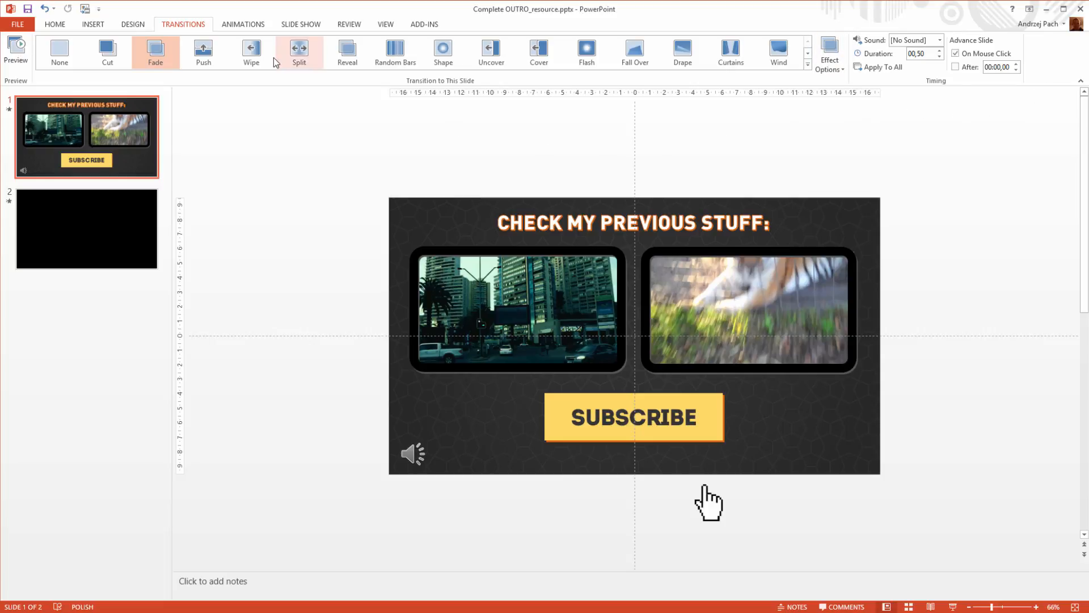
# Show the Animation Pane timeline for the outro slide and select the Media2 playback entry.
pyautogui.click(242, 23)
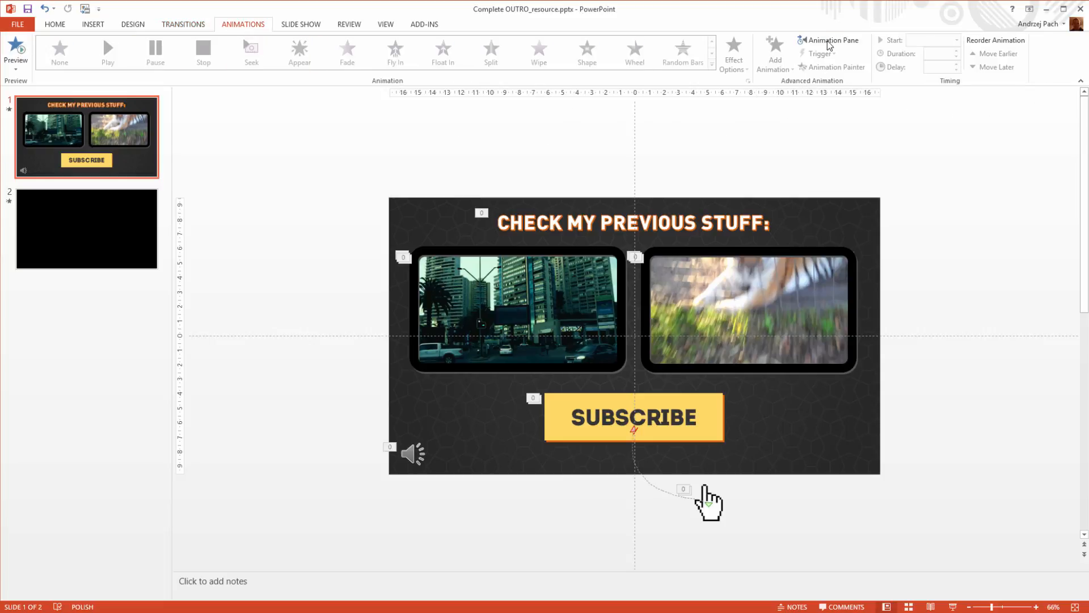
pyautogui.click(829, 40)
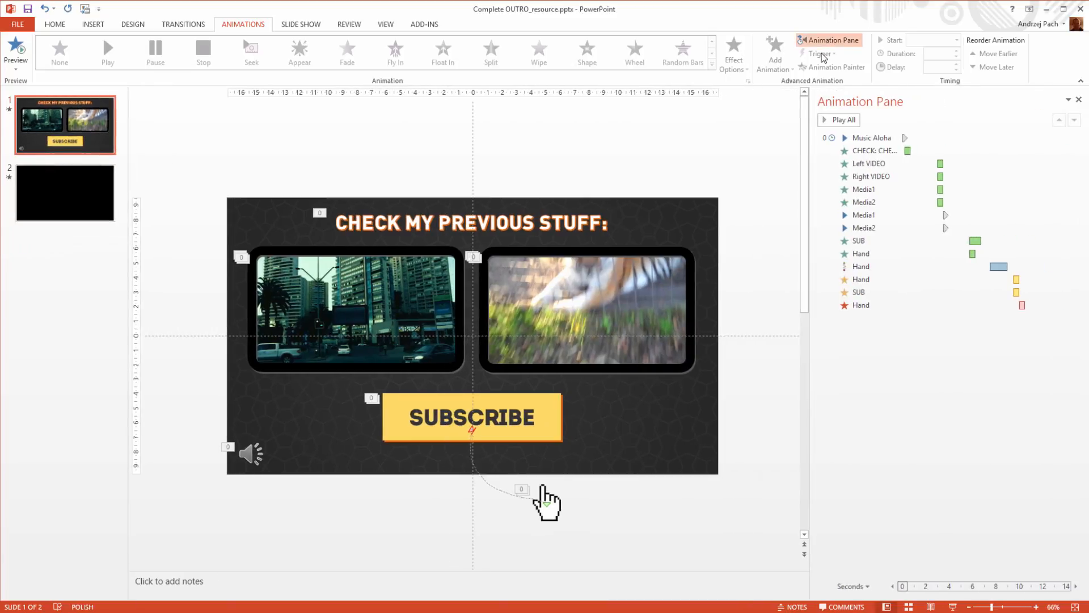
pyautogui.click(861, 305)
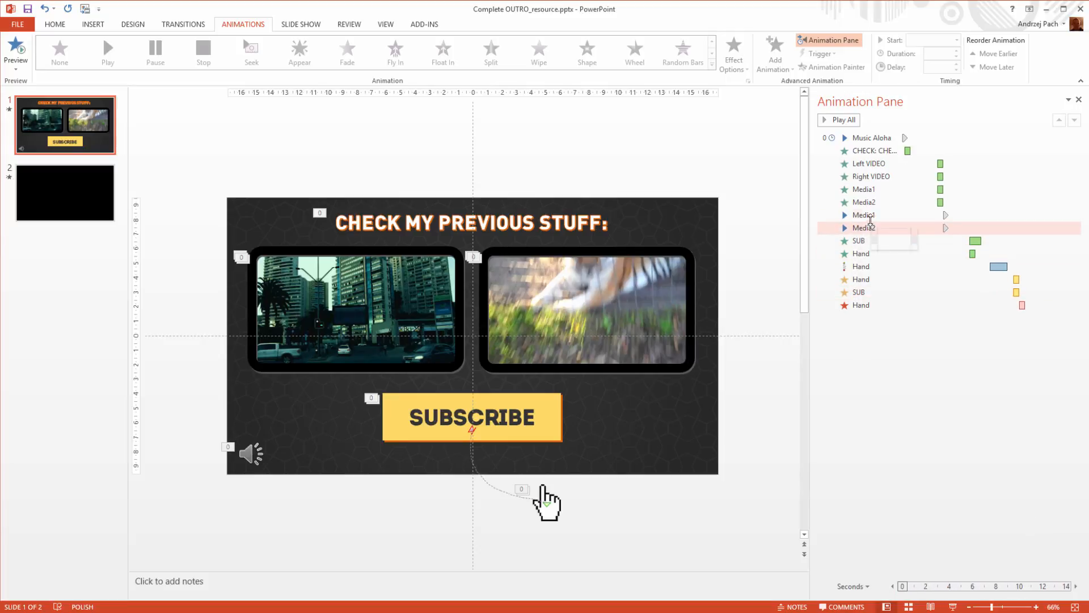
pyautogui.click(863, 221)
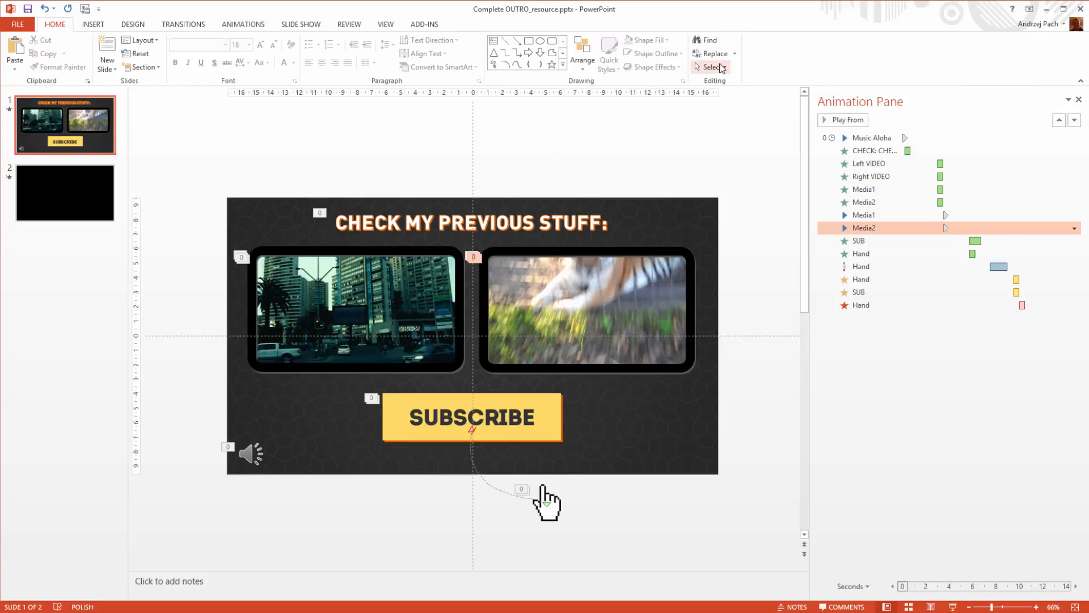
# Show the Selection Pane and the Playback settings for the left video, Media1.
pyautogui.click(711, 68)
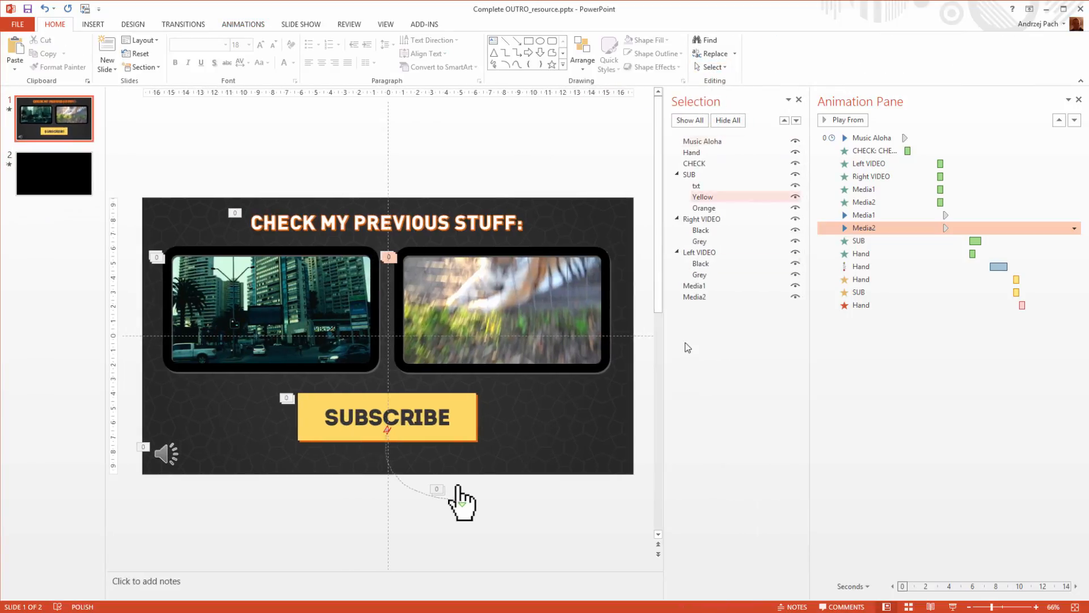
pyautogui.click(270, 309)
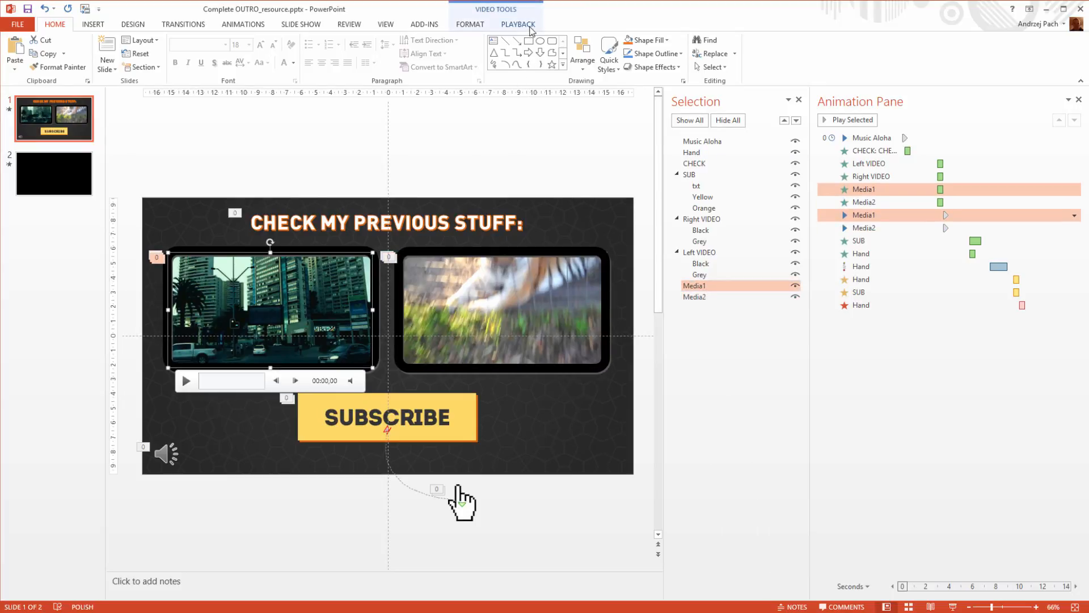
pyautogui.click(518, 24)
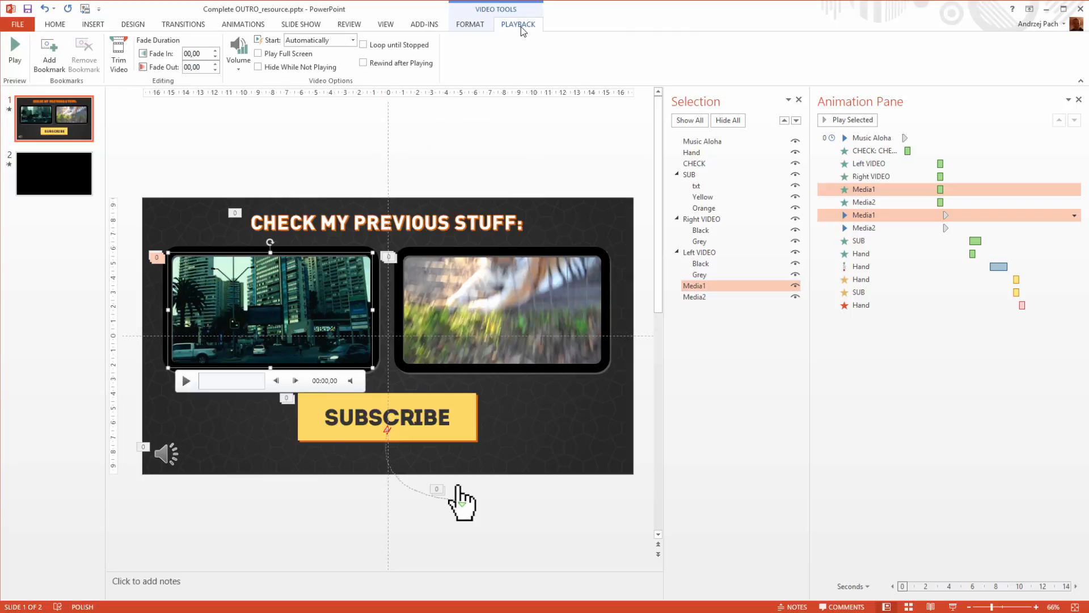
pyautogui.moveTo(119, 54)
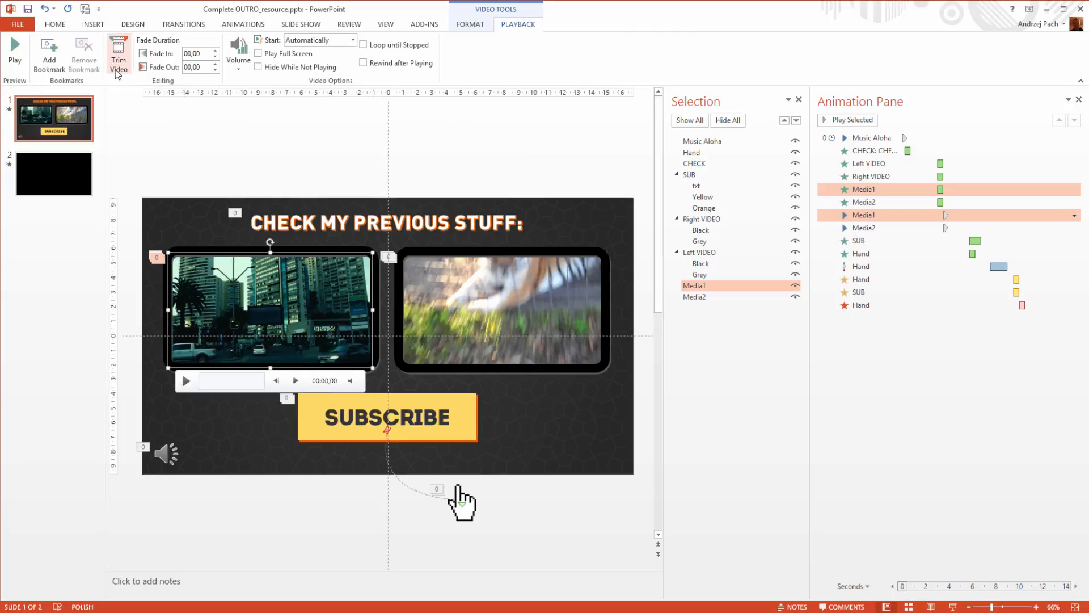
pyautogui.moveTo(118, 55)
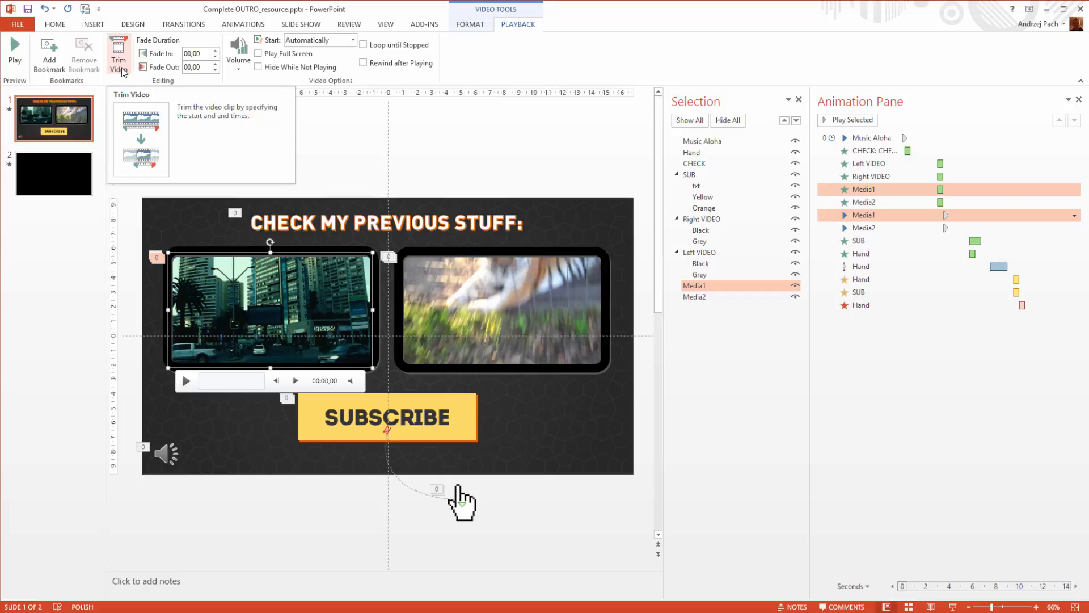
pyautogui.click(118, 56)
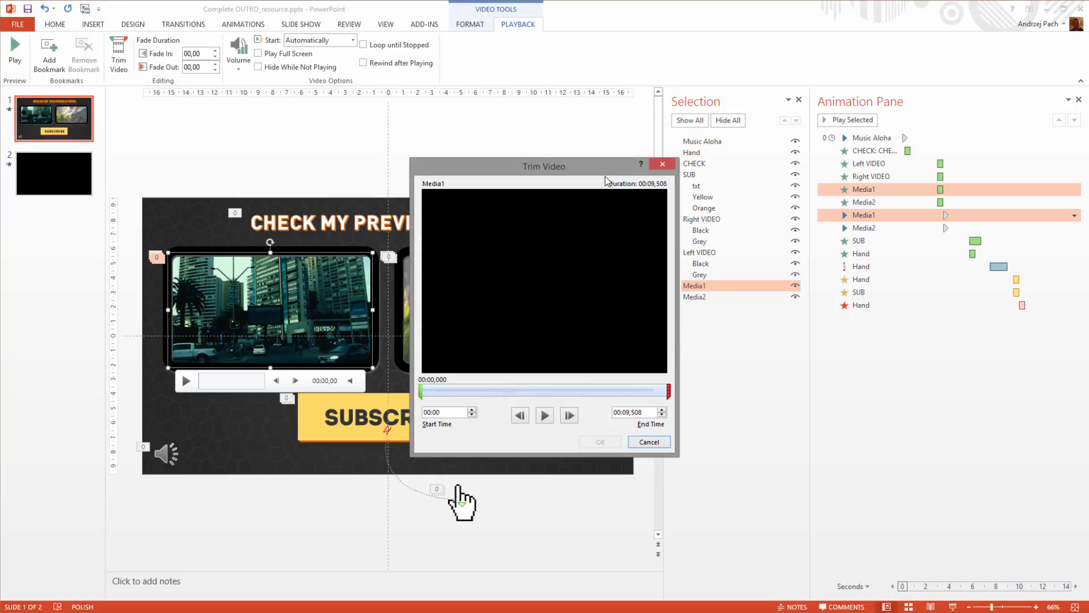
pyautogui.moveTo(609, 204)
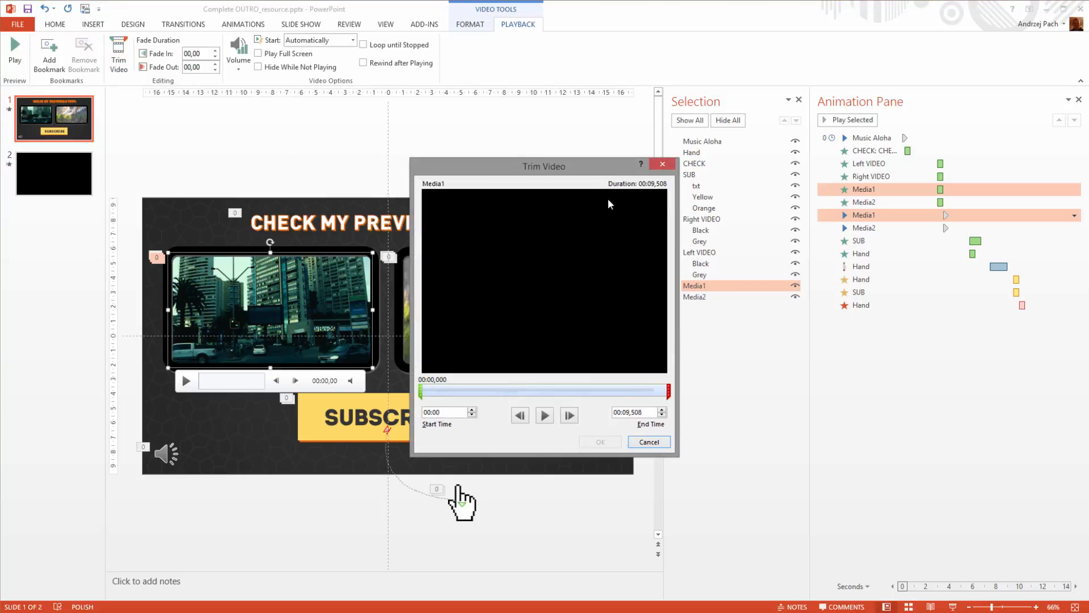
pyautogui.moveTo(599, 189)
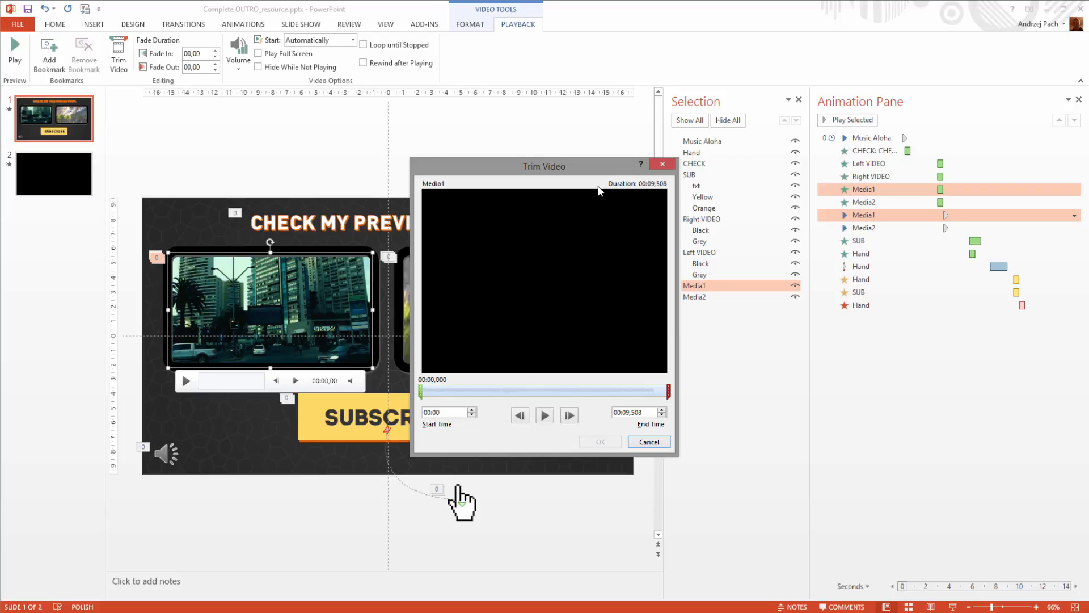
pyautogui.moveTo(544, 166); pyautogui.dragTo(776, 150)
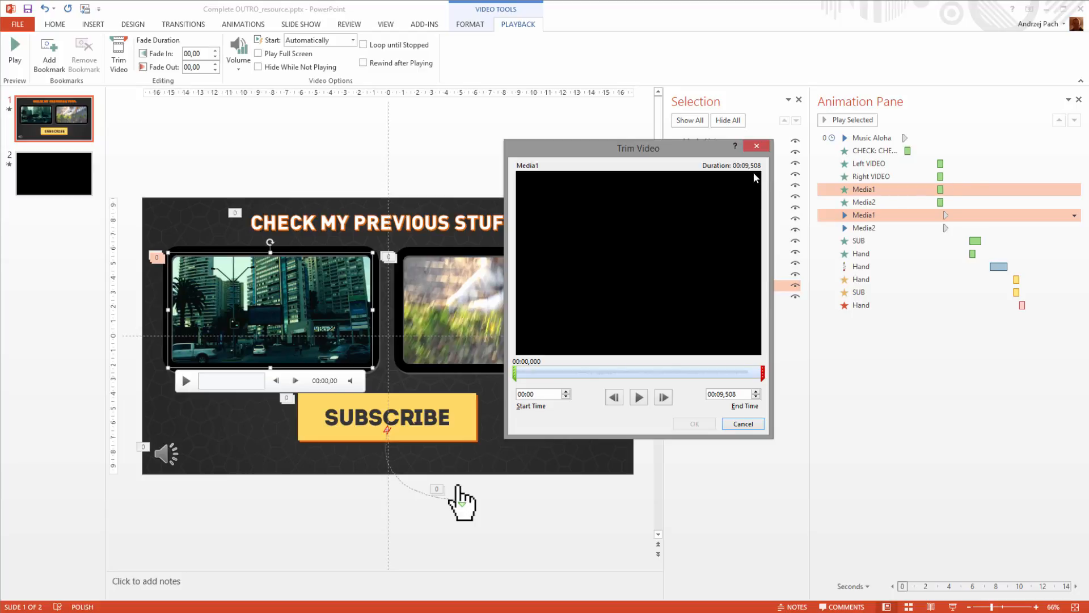
pyautogui.moveTo(333, 295)
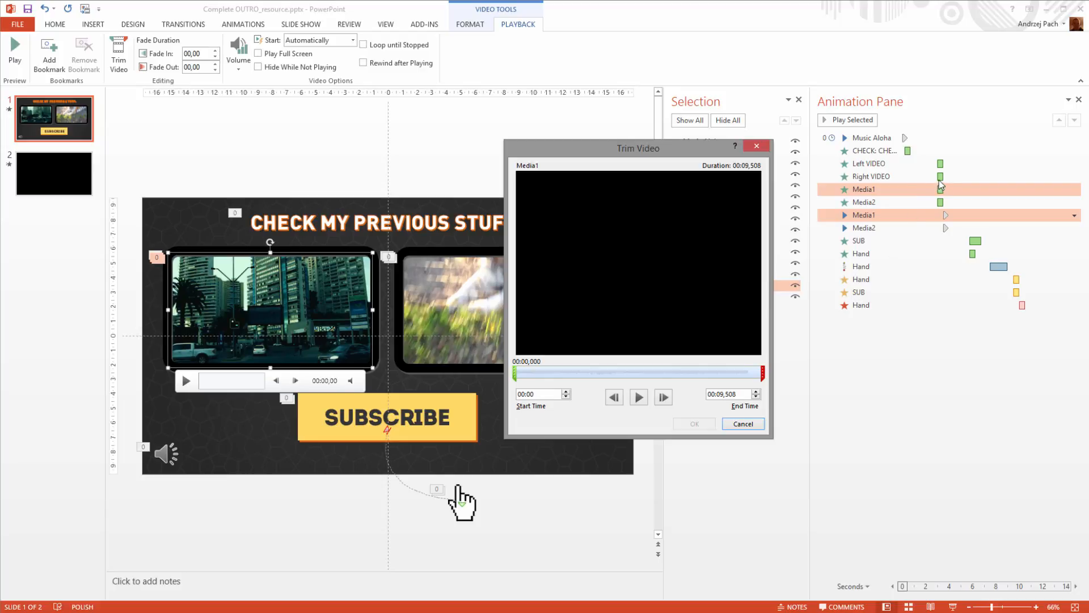
pyautogui.moveTo(749, 177)
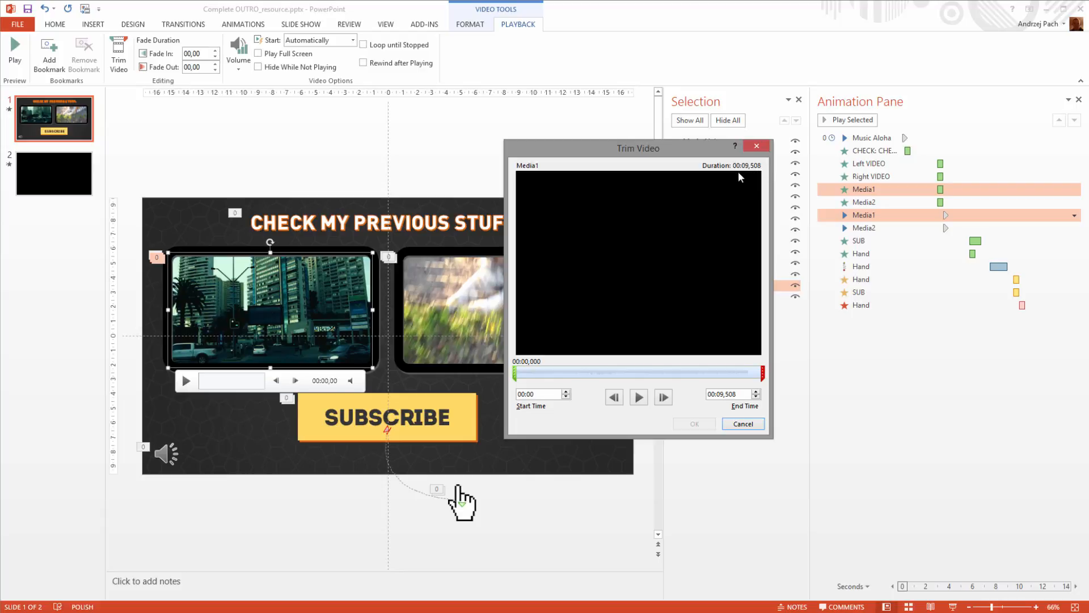
pyautogui.moveTo(721, 230)
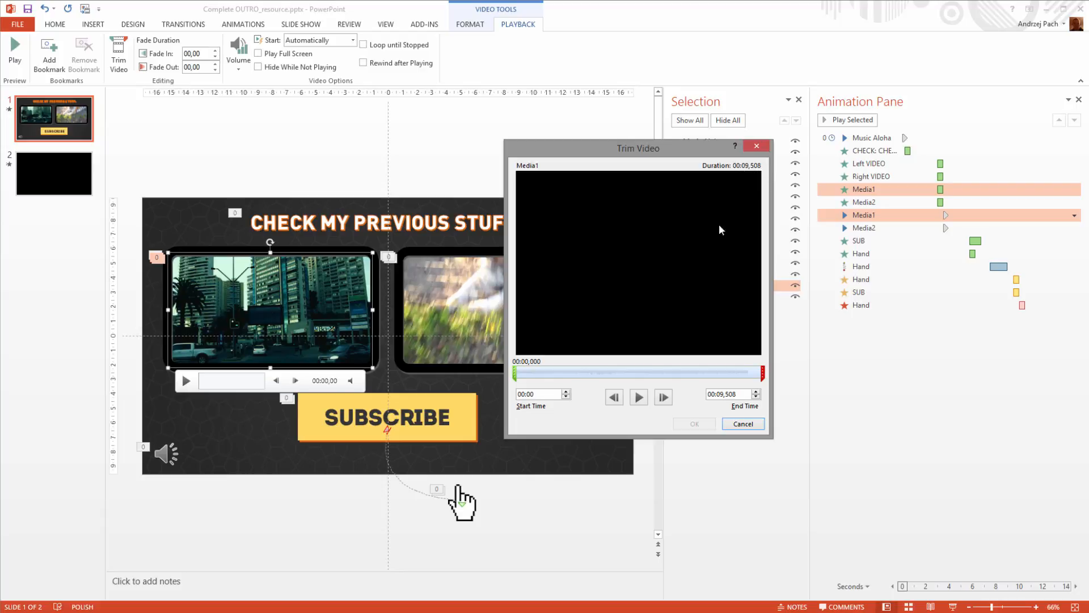
pyautogui.moveTo(811, 193)
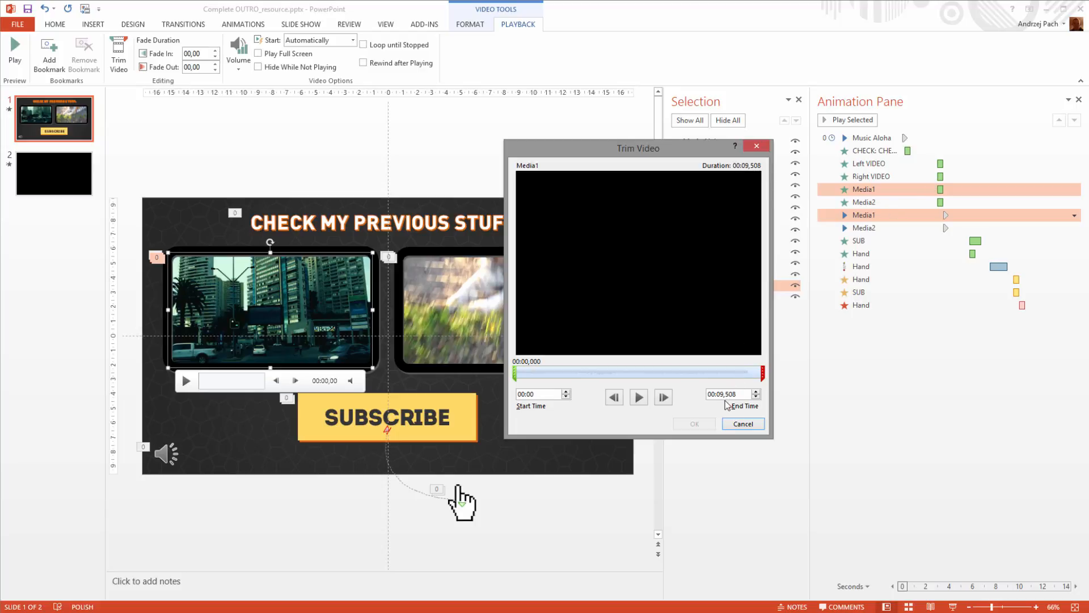
pyautogui.click(742, 424)
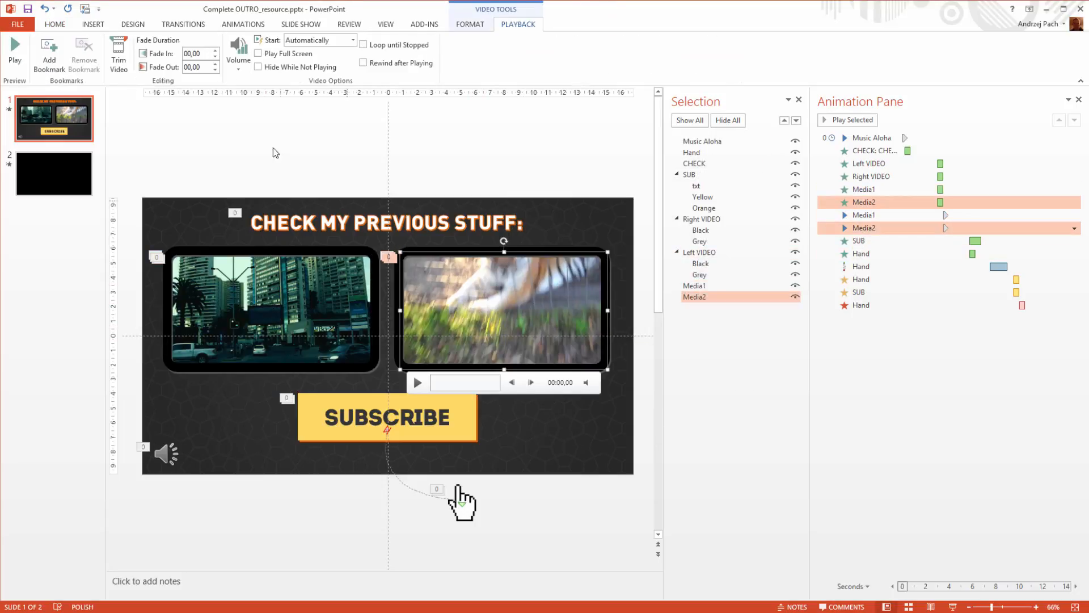
# Set both videos, Media2 and Media1, to Loop until Stopped, leaving Media2 untrimmed.
pyautogui.click(118, 53)
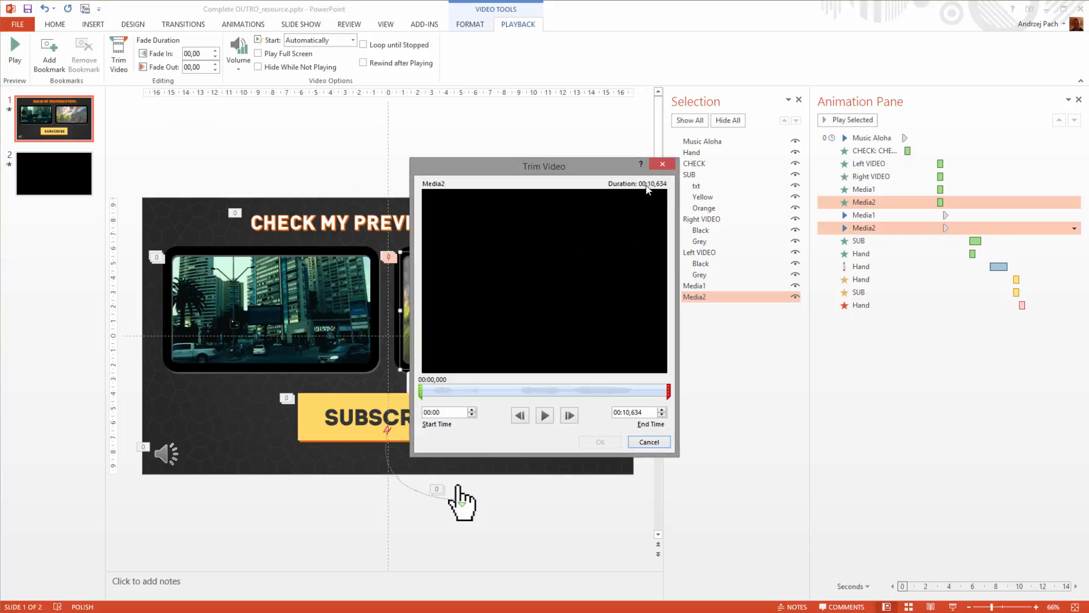
pyautogui.click(648, 441)
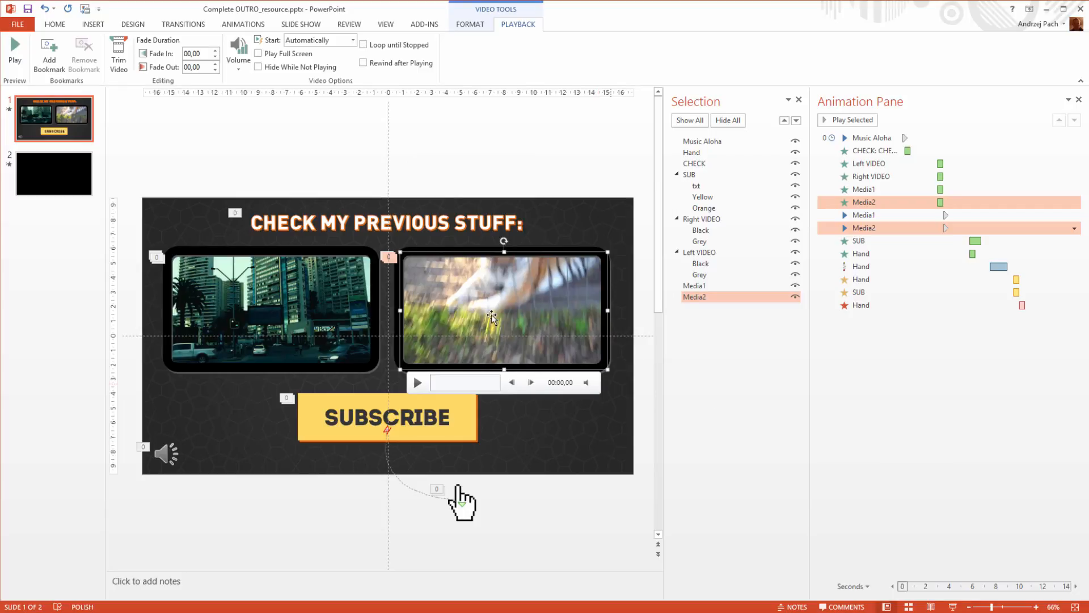
pyautogui.click(363, 44)
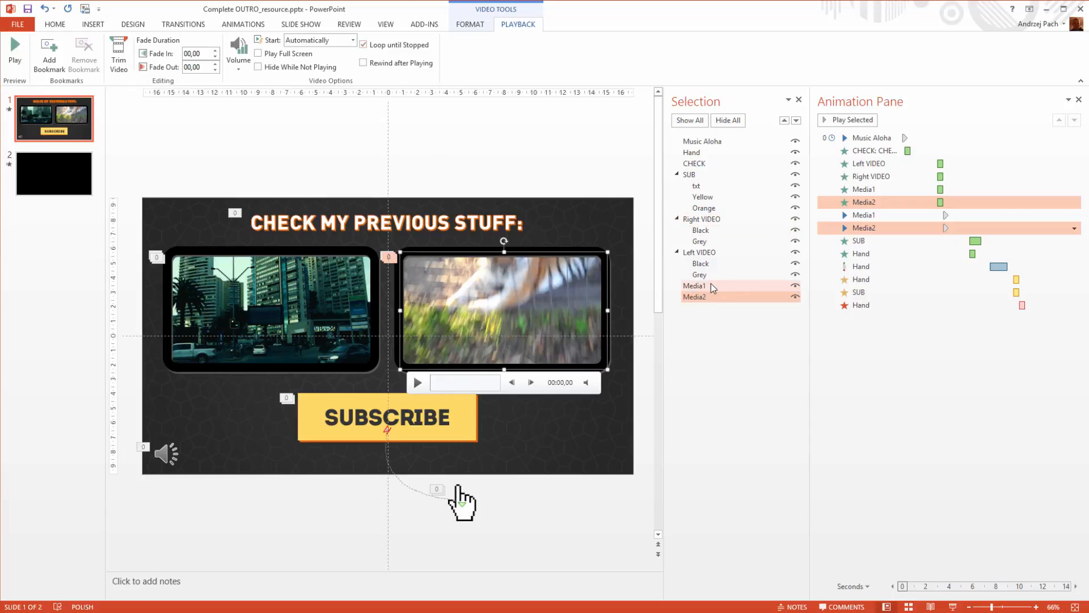
pyautogui.click(693, 286)
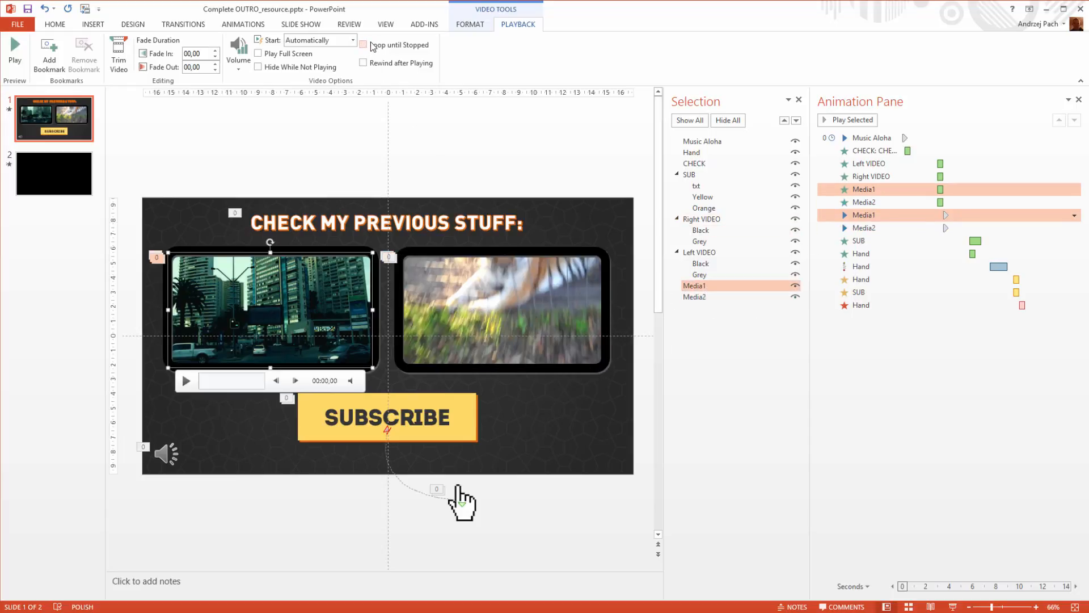
pyautogui.click(362, 44)
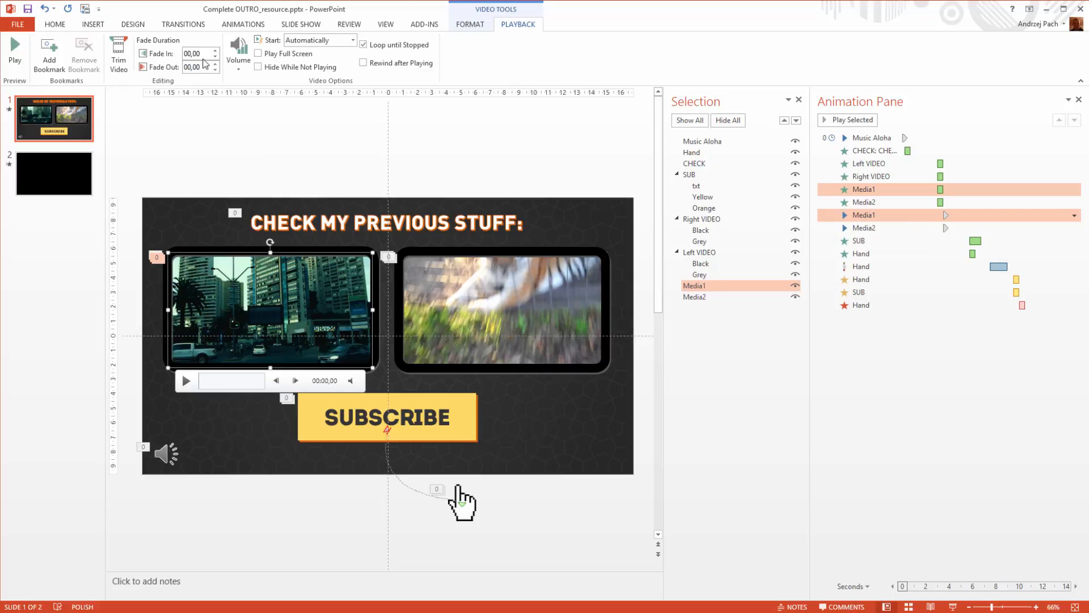
pyautogui.click(182, 24)
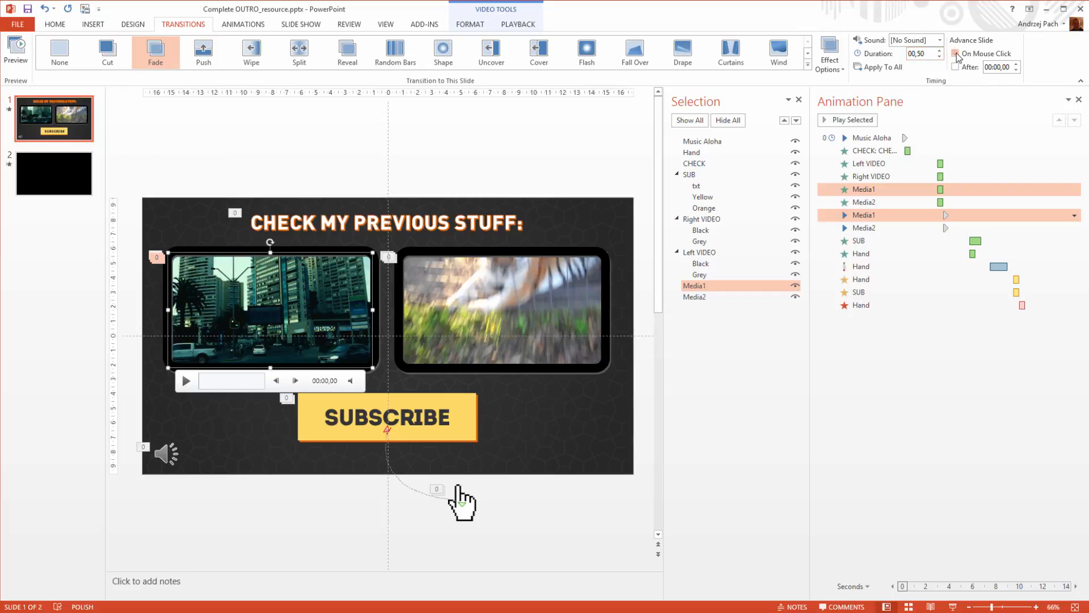
# Turn on auto-advance for the outro slide with an After delay of 00:15,00.
pyautogui.click(955, 67)
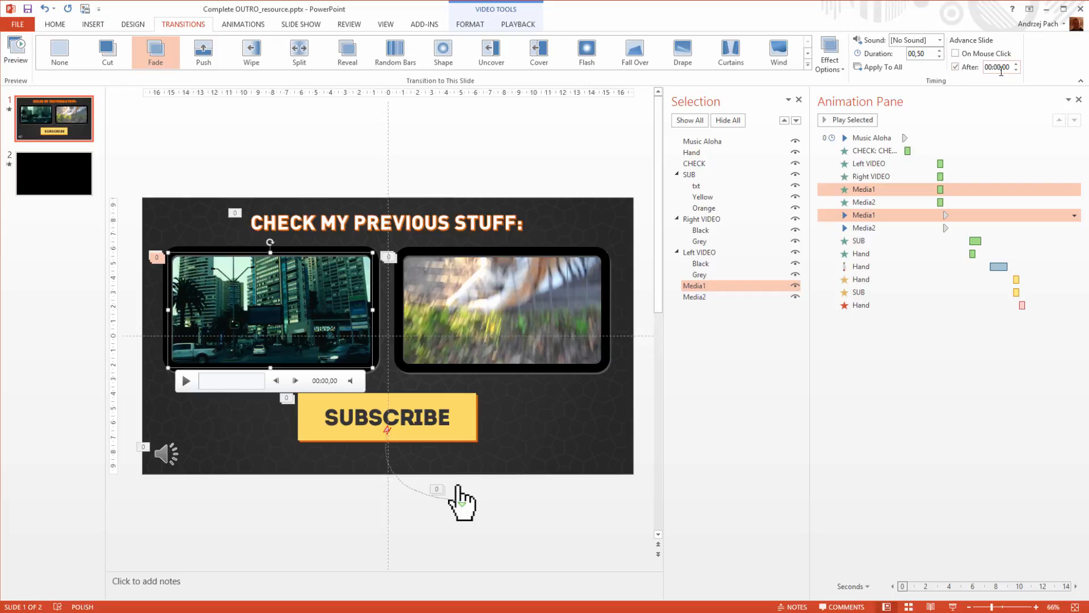
pyautogui.write('00:15,00')
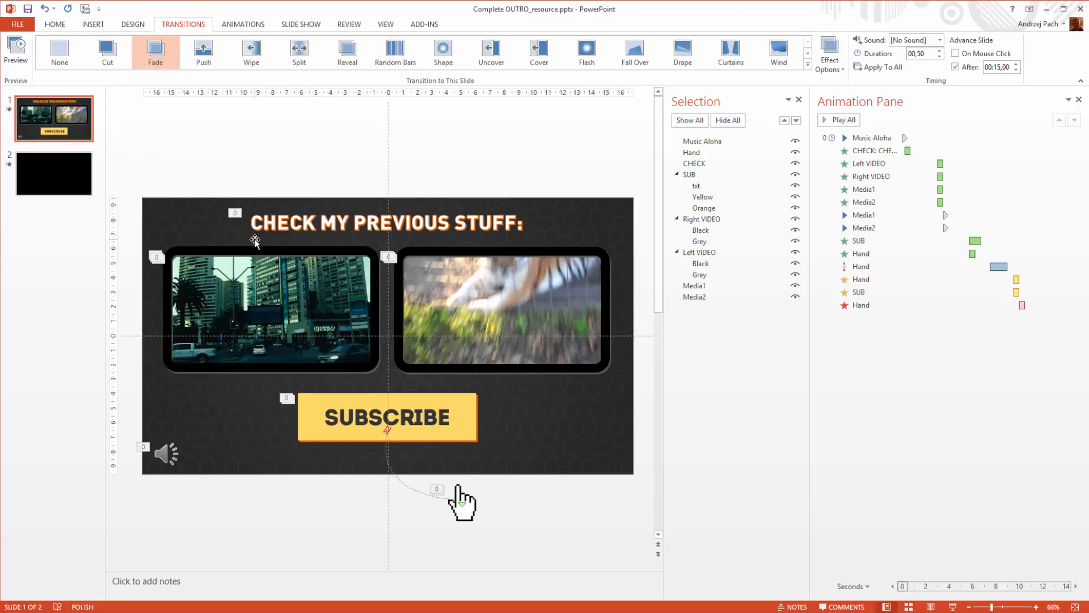
pyautogui.moveTo(921, 53)
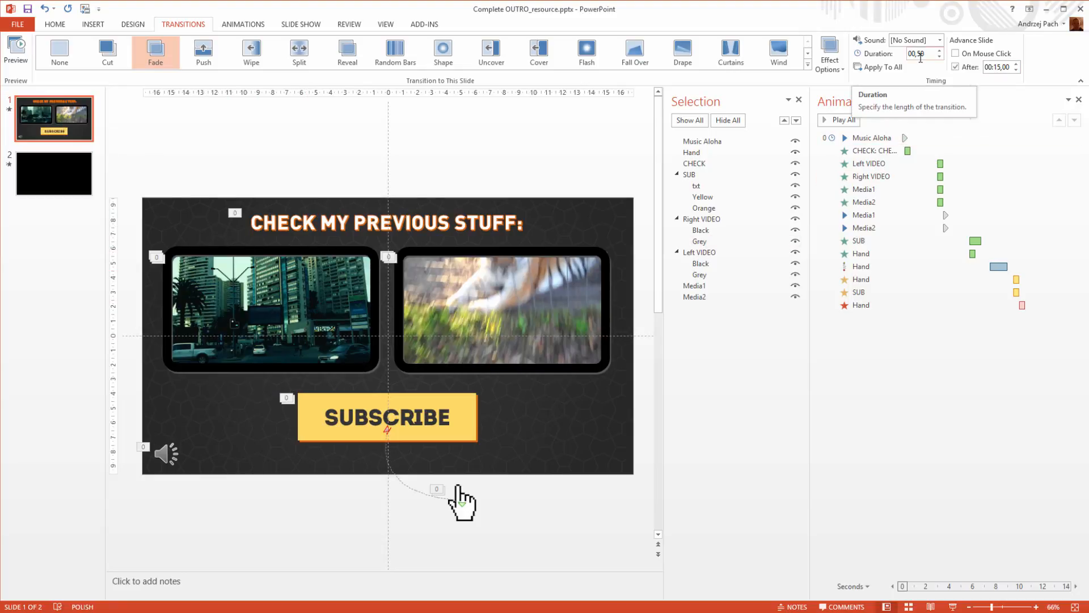
pyautogui.click(53, 173)
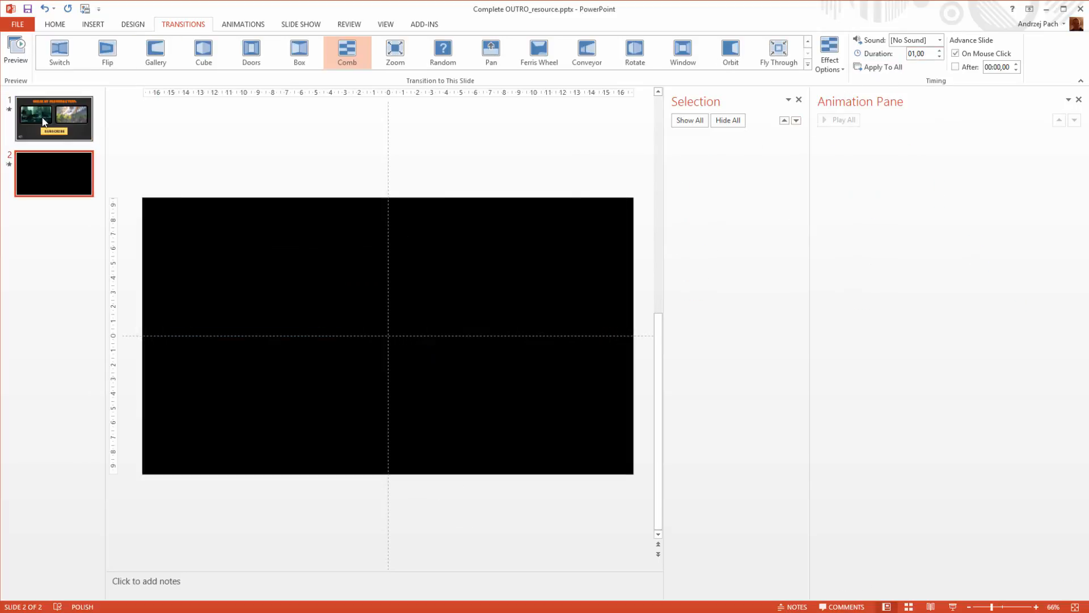
pyautogui.click(53, 118)
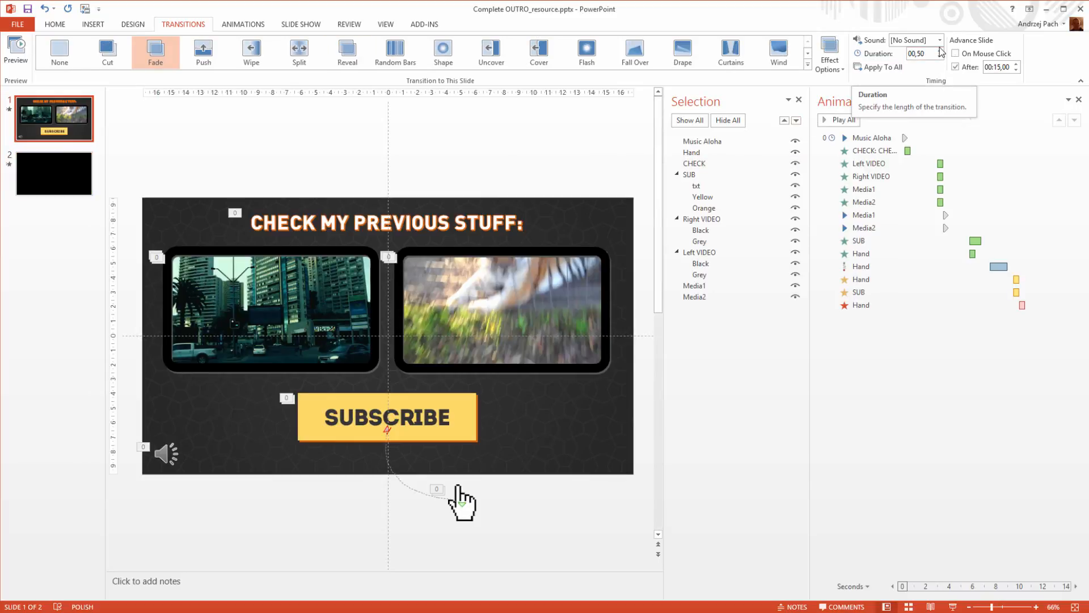
# Lengthen the fade Duration to 01,00 and raise the After delay to 00:18,00.
pyautogui.click(945, 56)
pyautogui.write('01')
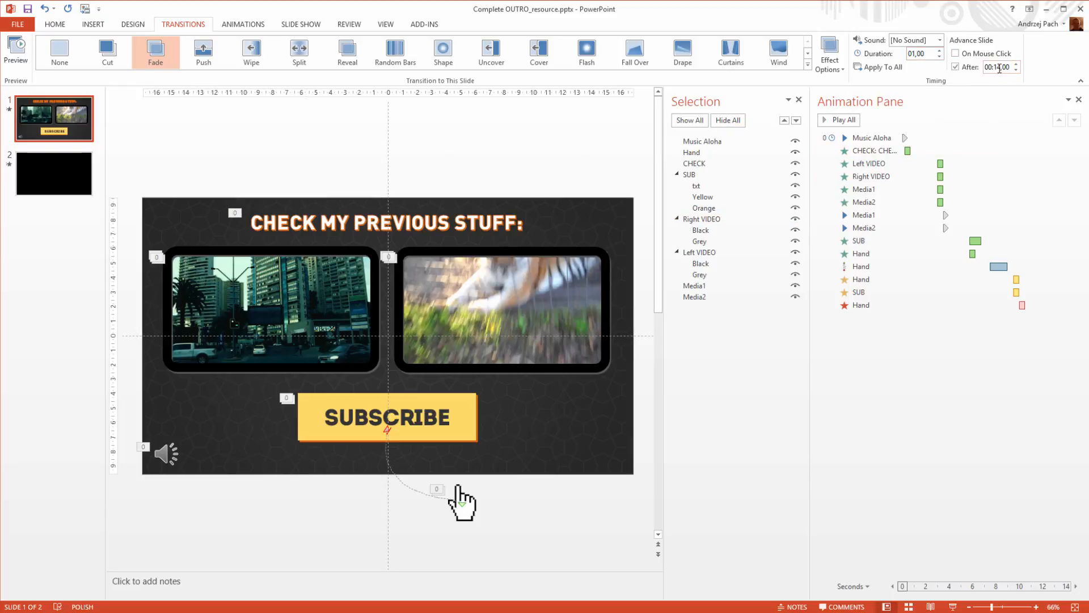
pyautogui.click(1016, 64)
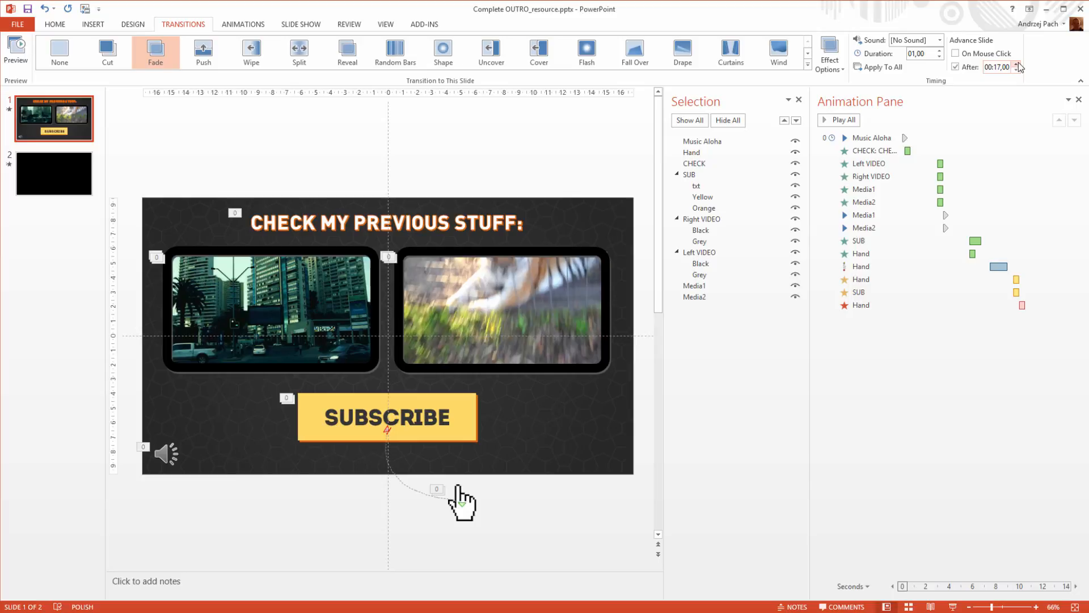
pyautogui.click(1017, 64)
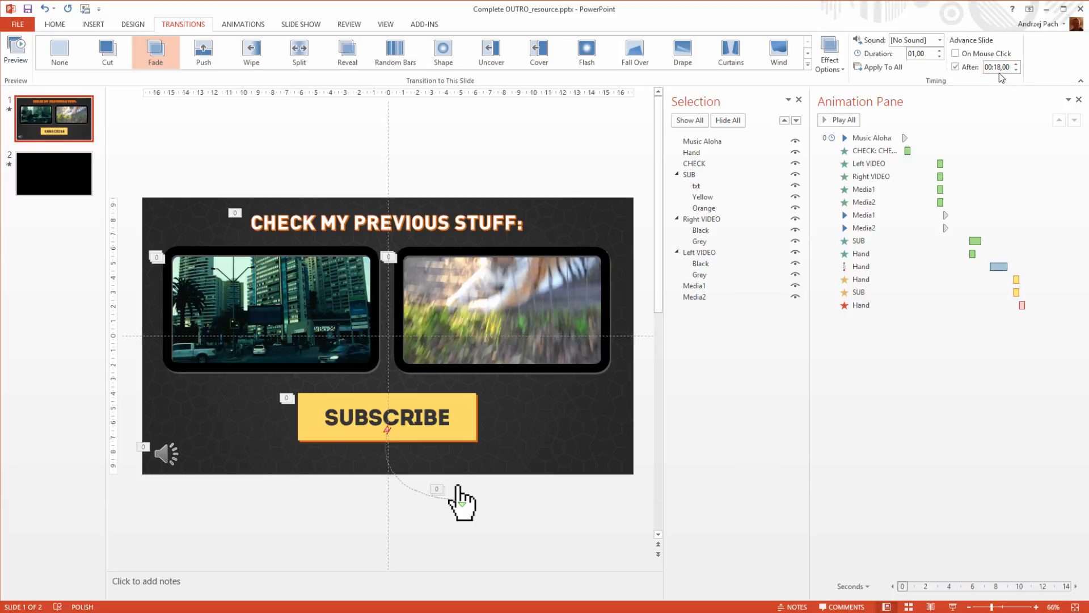
pyautogui.moveTo(445, 477)
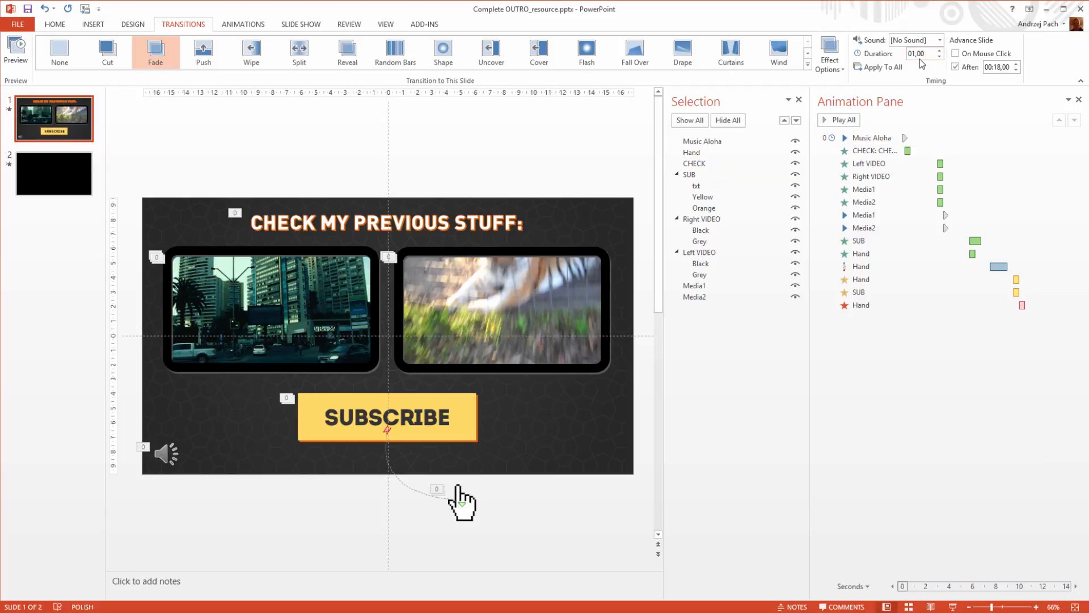
pyautogui.click(53, 173)
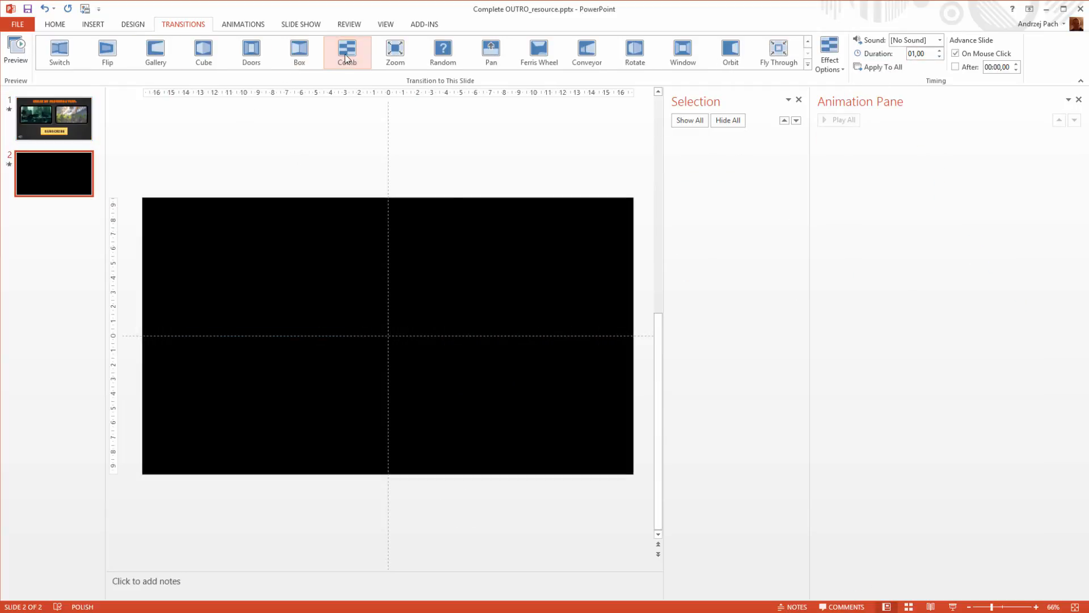
# Replace the black second slide's Comb transition with Zoom.
pyautogui.click(346, 52)
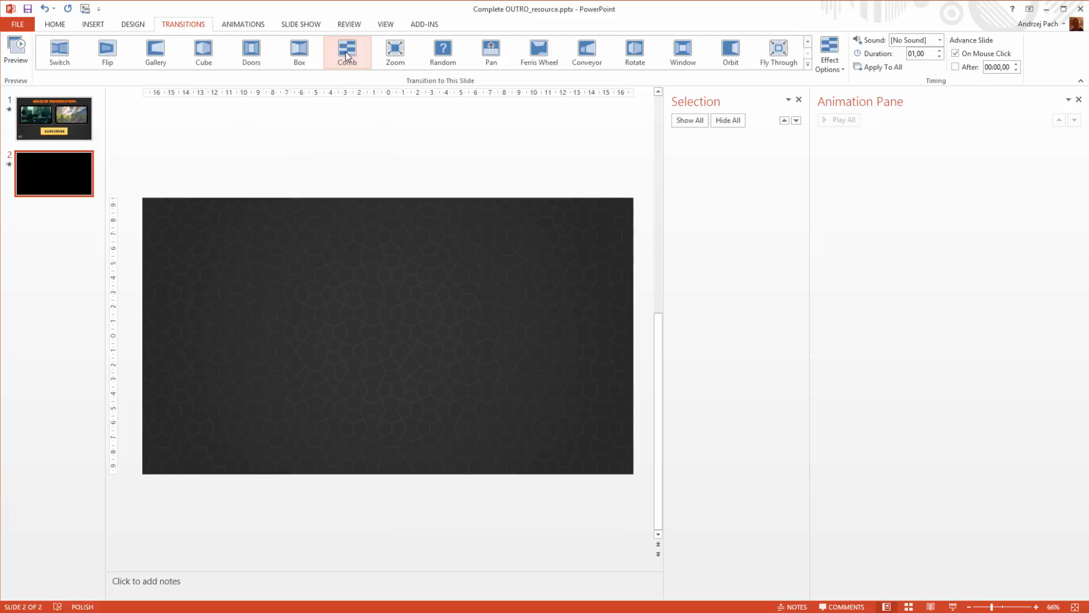
pyautogui.click(395, 52)
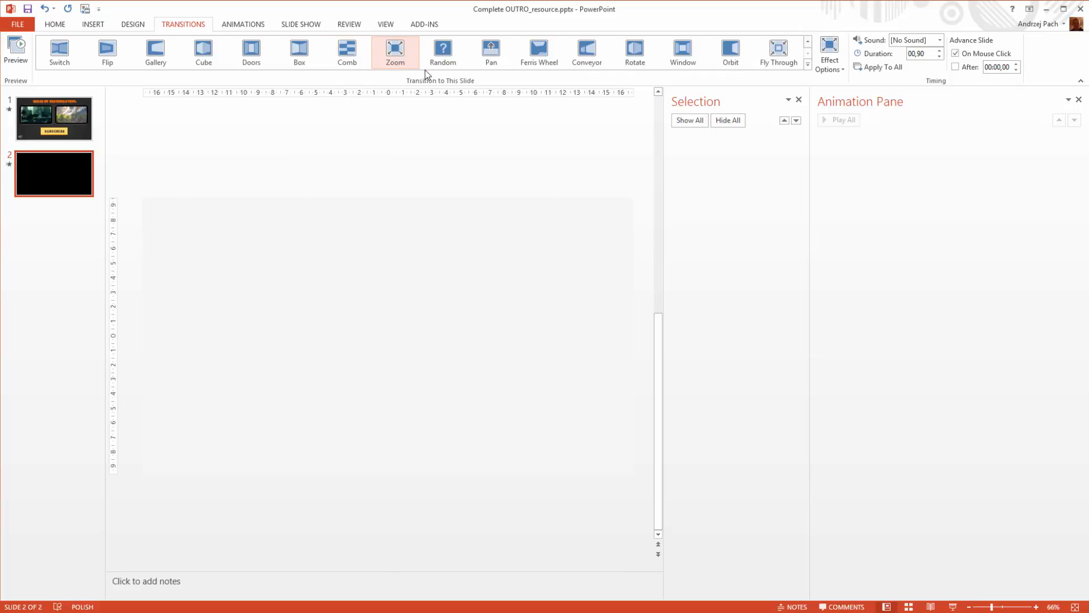
pyautogui.click(53, 118)
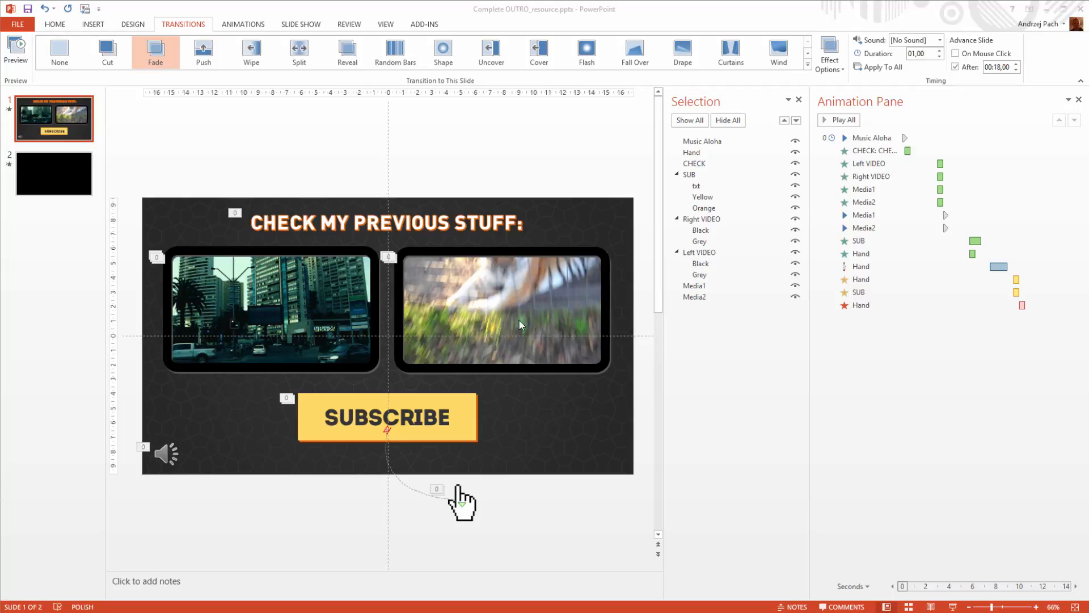
pyautogui.moveTo(408, 361)
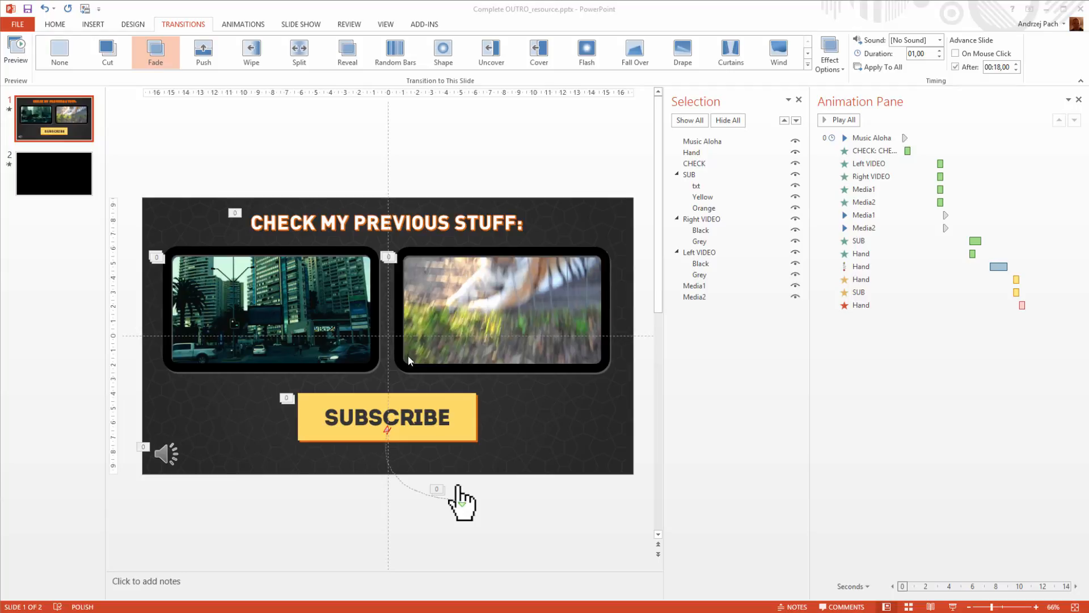
pyautogui.moveTo(586, 362)
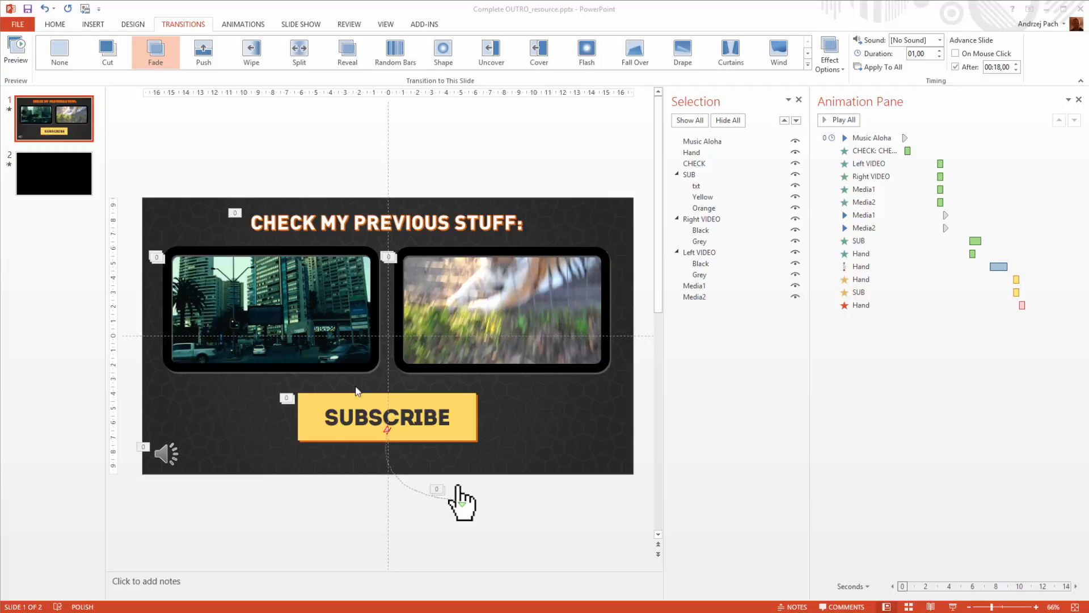
pyautogui.moveTo(335, 380)
pyautogui.write('00')
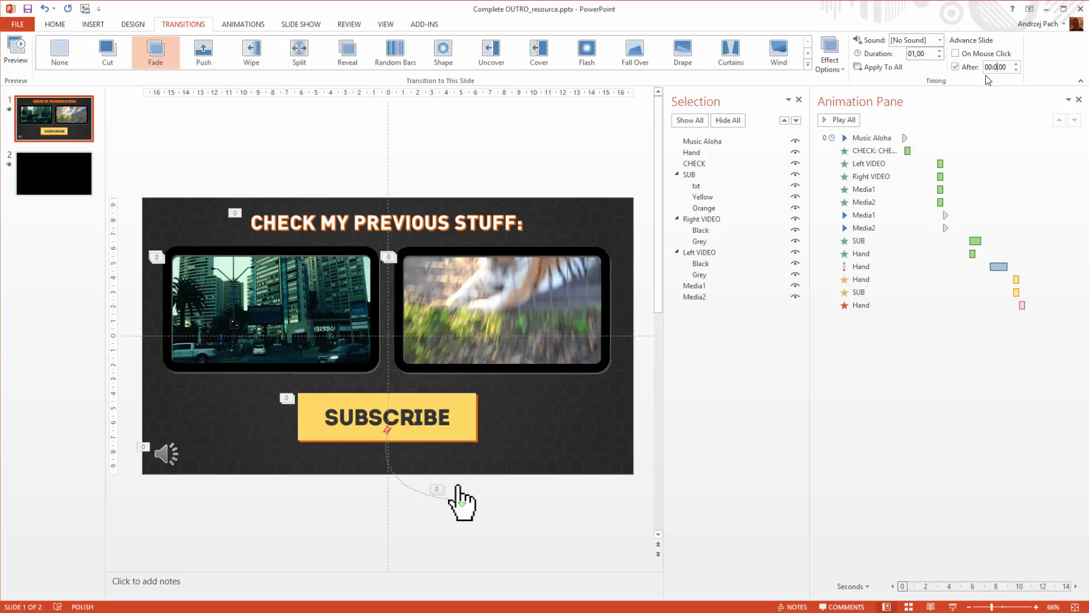
# Reset the outro slide's After delay to 00:00,00 while keeping auto-advance on.
pyautogui.click(998, 67)
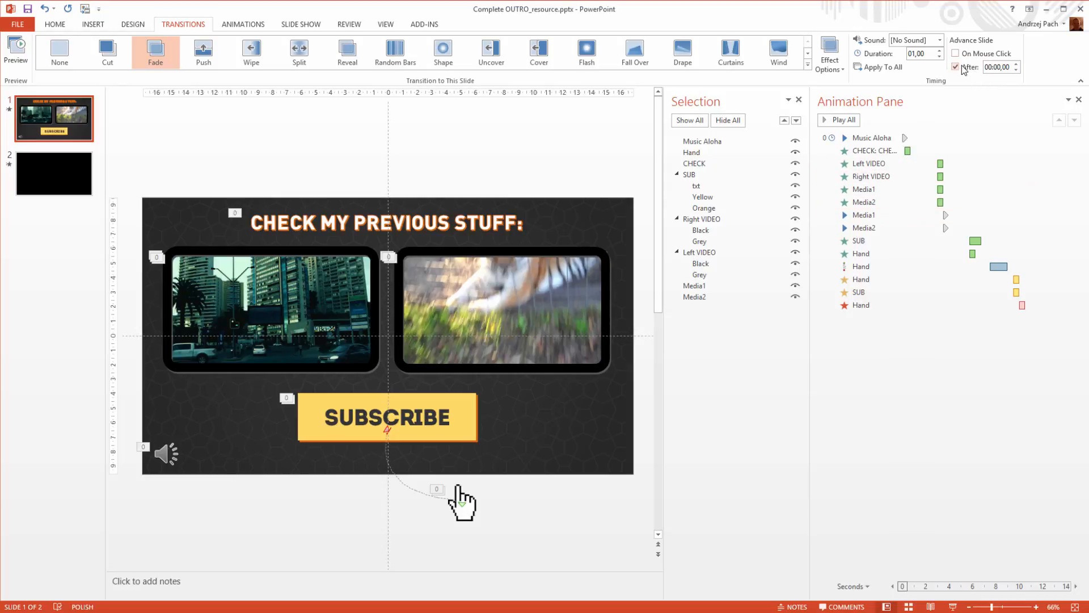
pyautogui.click(502, 310)
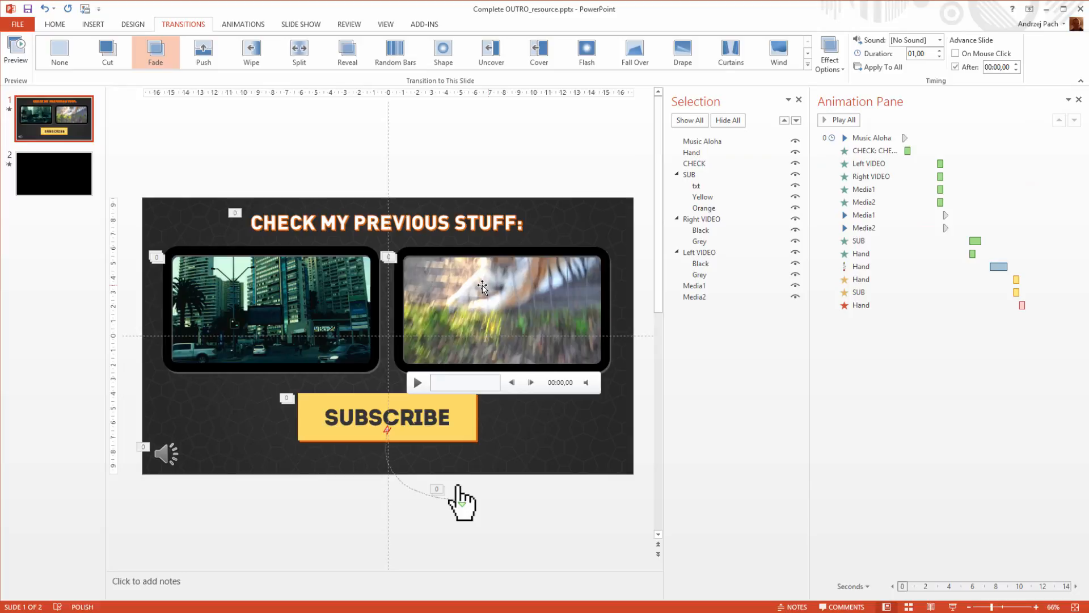
pyautogui.moveTo(505, 310)
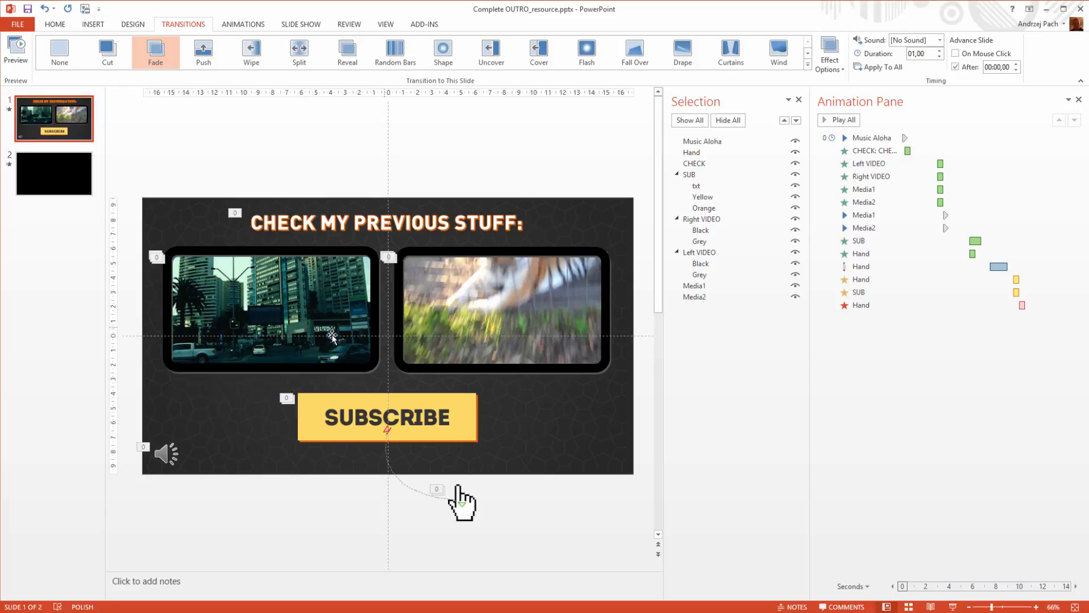
pyautogui.click(872, 137)
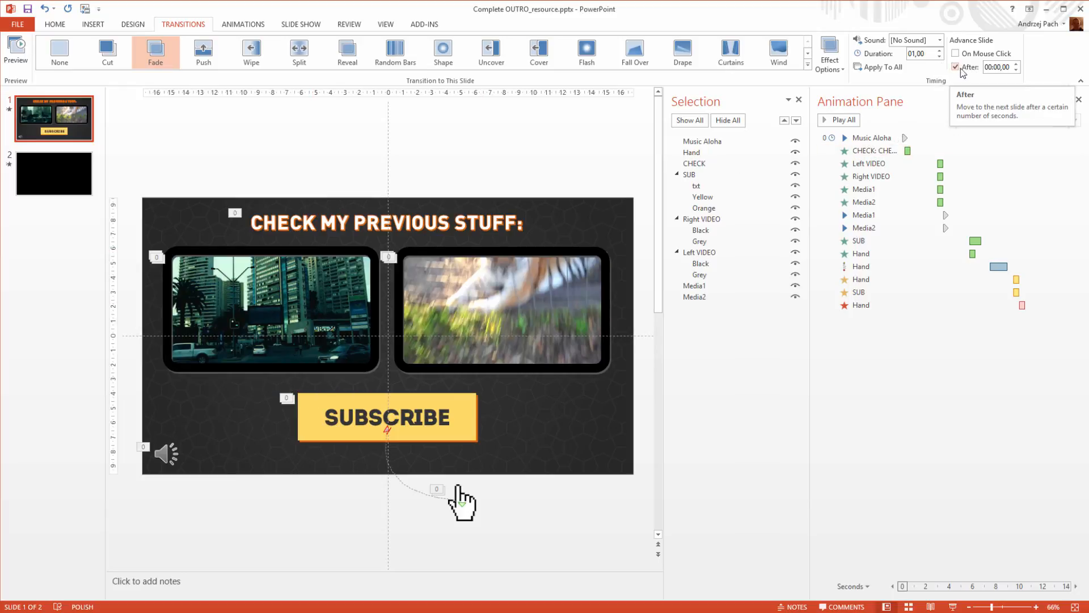
pyautogui.click(696, 297)
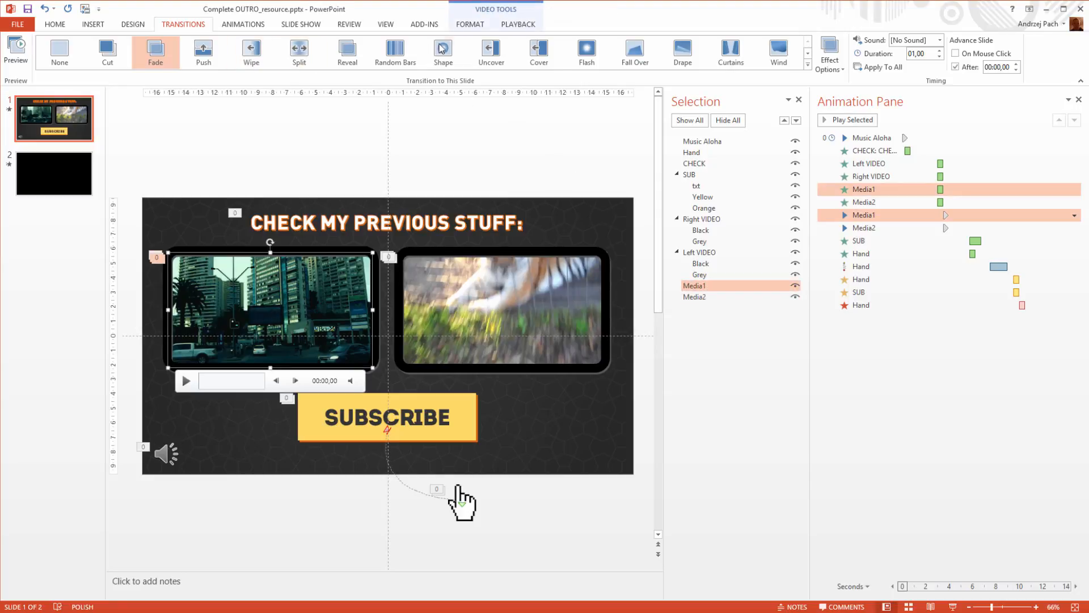
# Trim Media1 to about 9.4 seconds and the right tiger video, Media2, to five seconds.
pyautogui.click(118, 54)
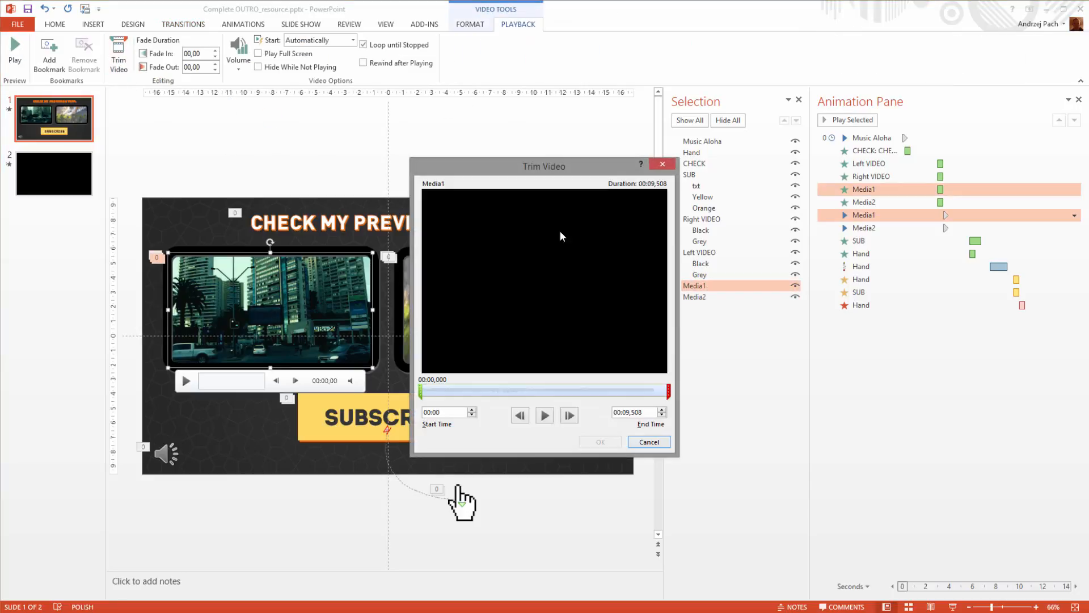
pyautogui.moveTo(668, 391); pyautogui.dragTo(657, 390)
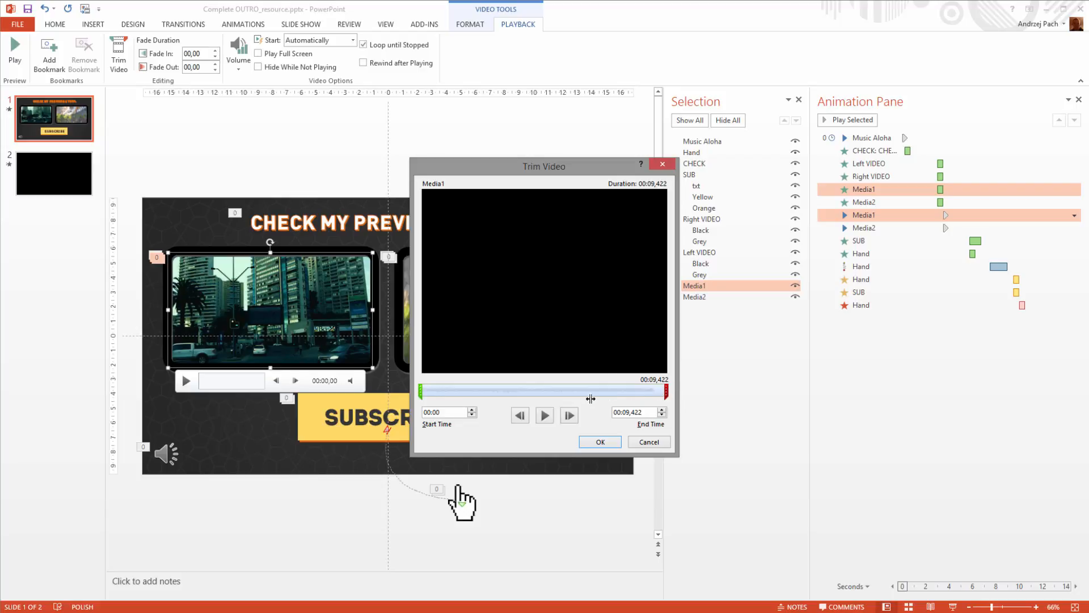
pyautogui.moveTo(666, 390); pyautogui.dragTo(584, 390)
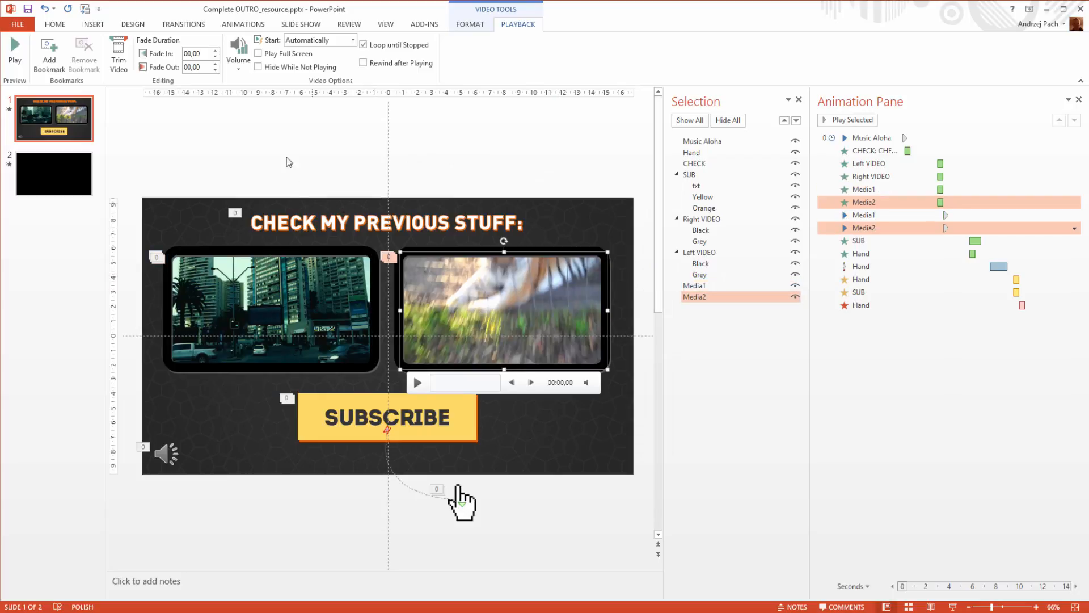
pyautogui.click(118, 54)
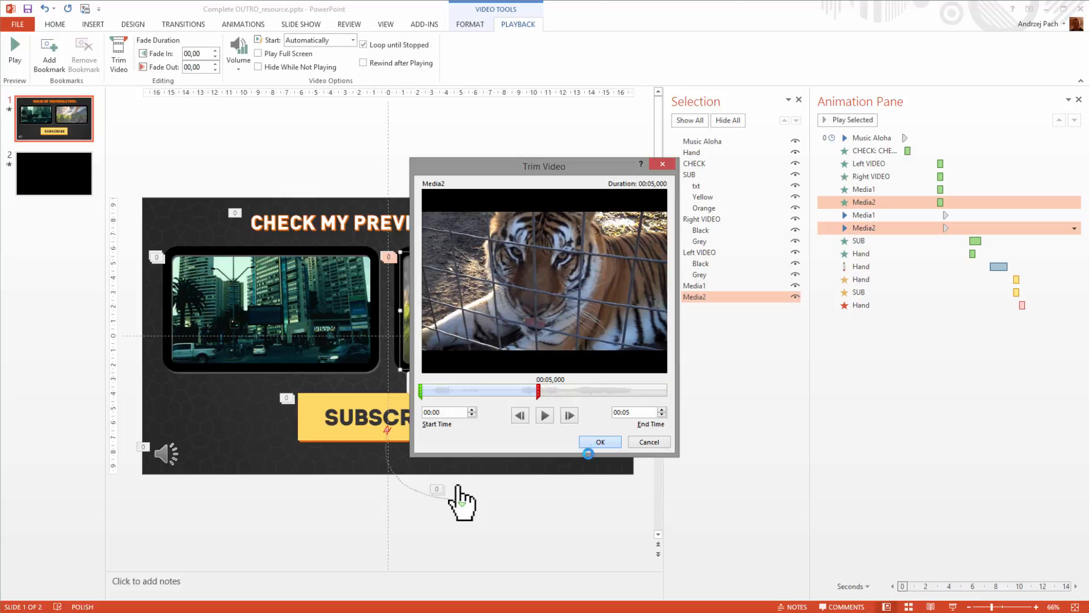
pyautogui.click(600, 442)
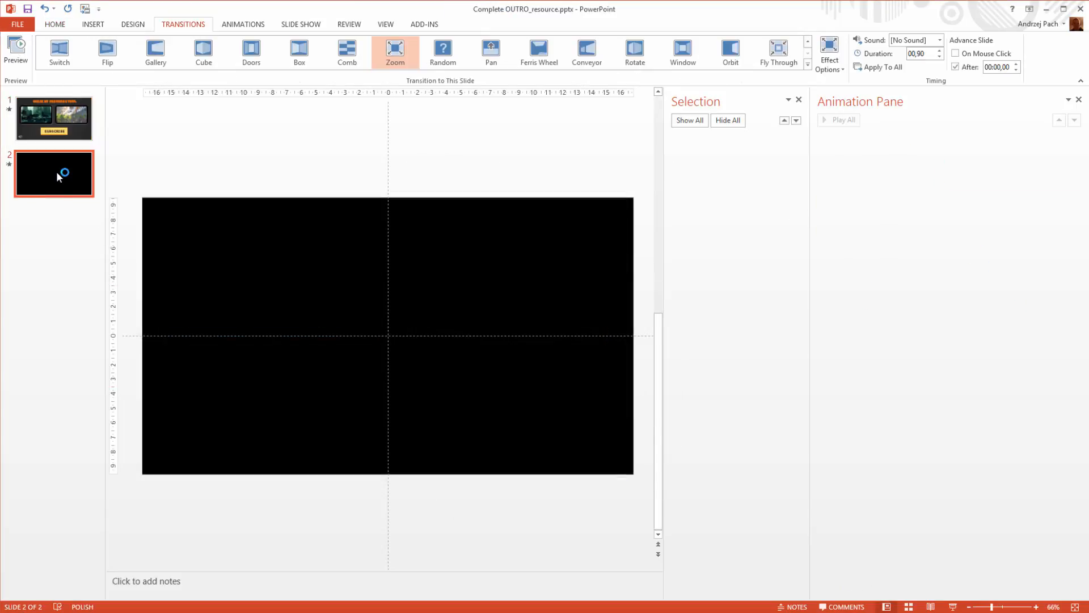
# Set the black slide to advance After 00:00,00 with On Mouse Click unticked.
pyautogui.click(53, 118)
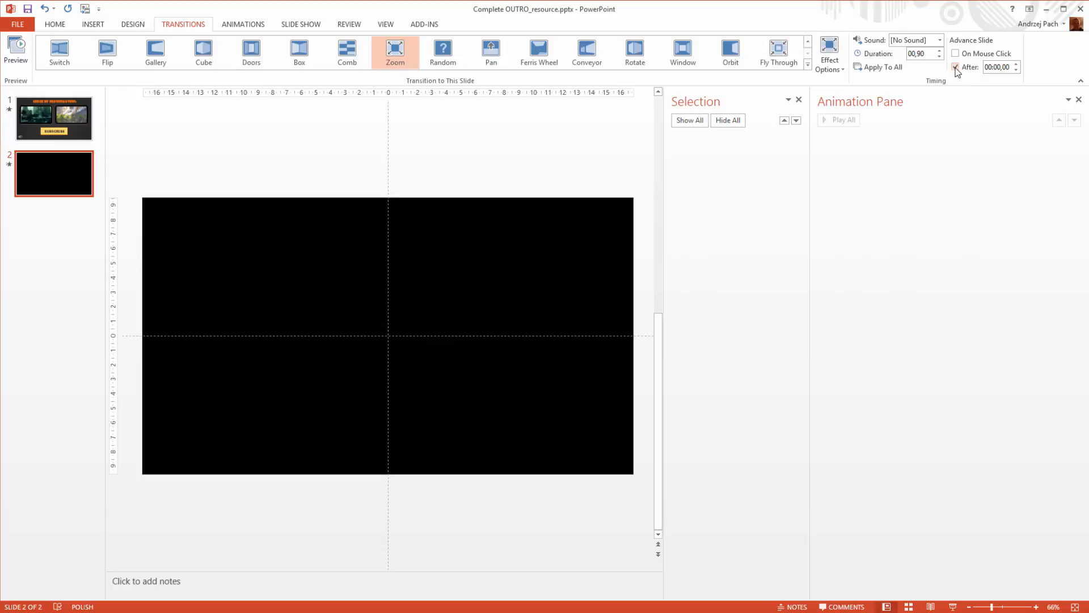
pyautogui.click(957, 68)
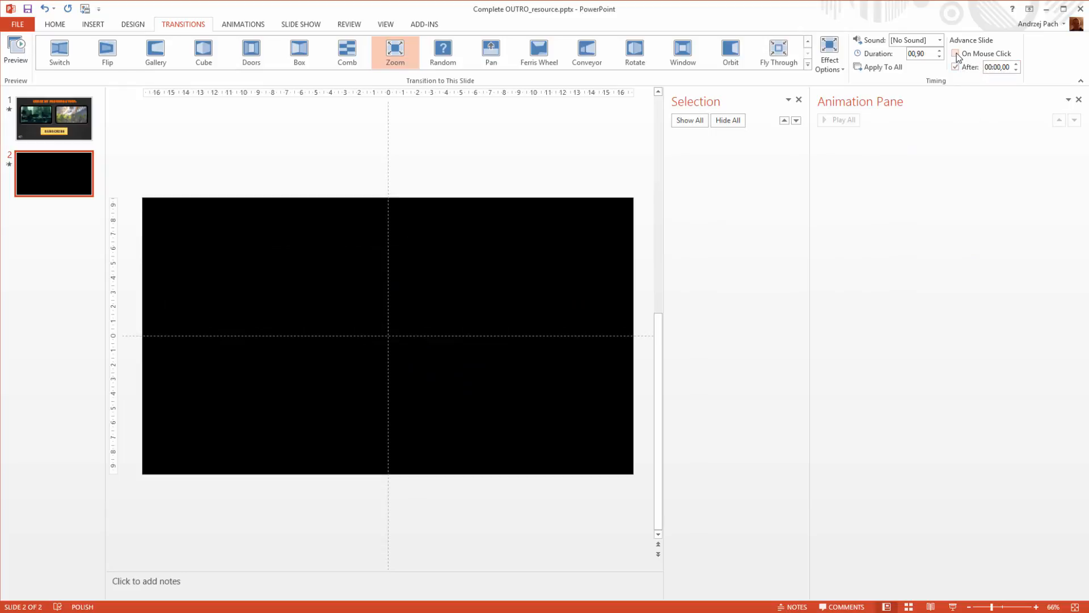
pyautogui.click(53, 119)
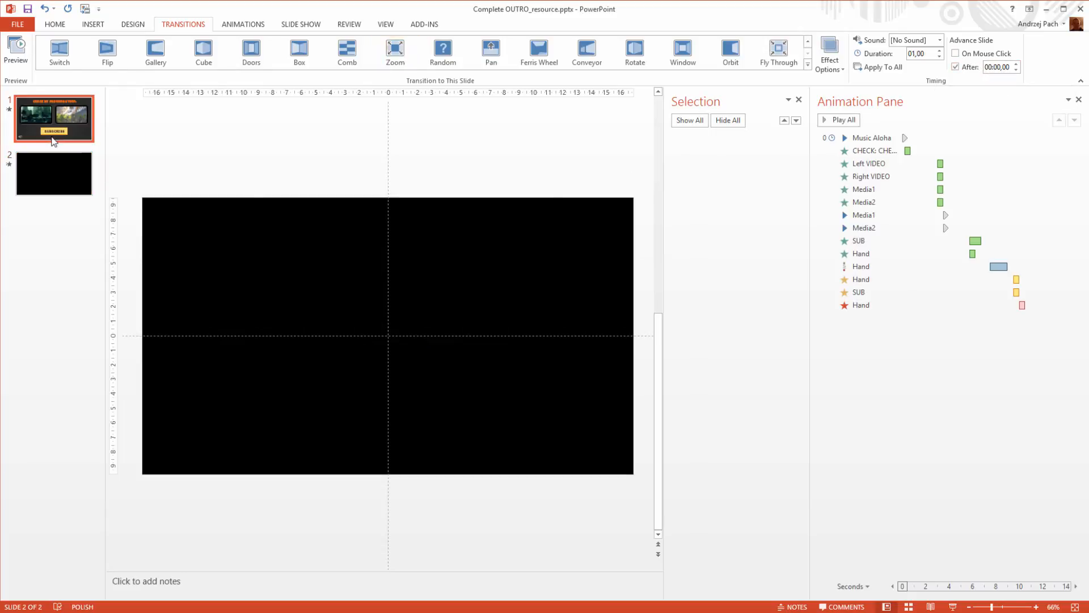
pyautogui.click(53, 118)
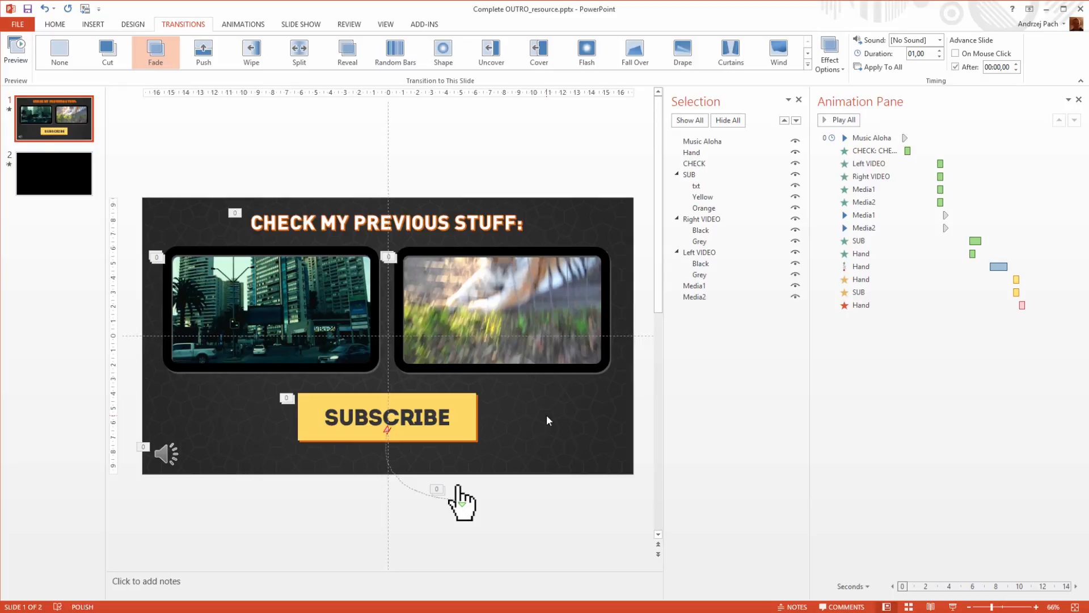